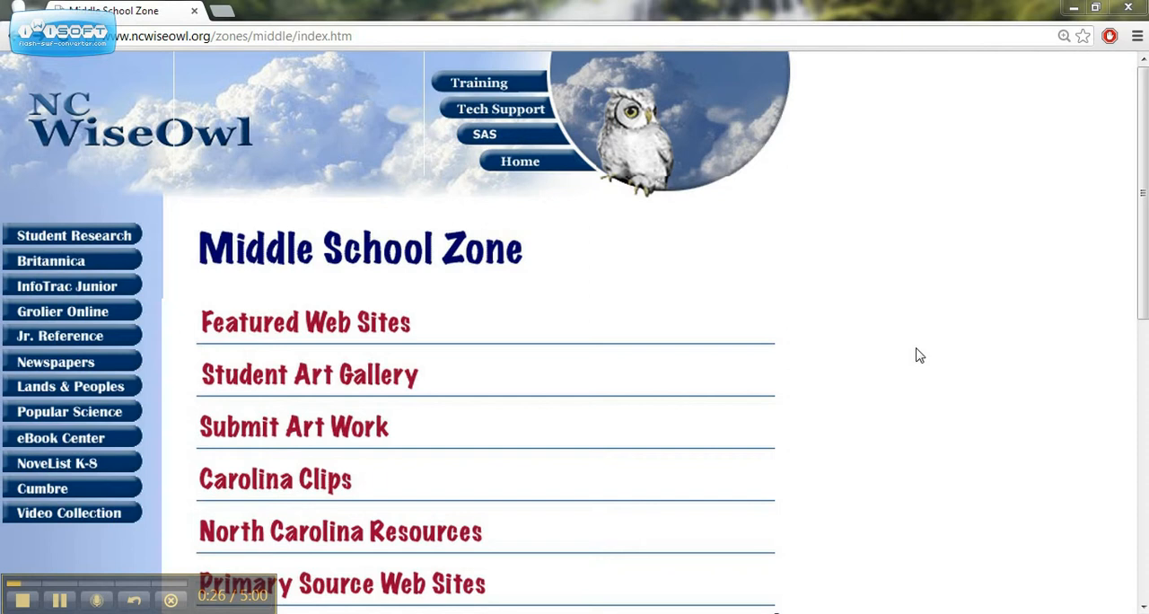
mouse_move(72, 239)
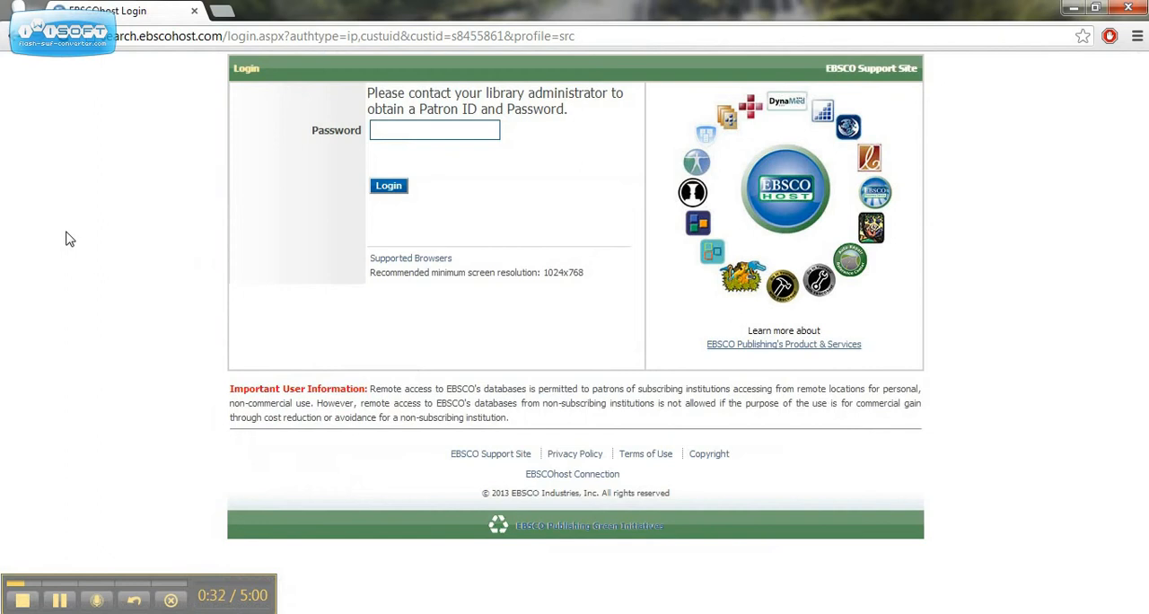
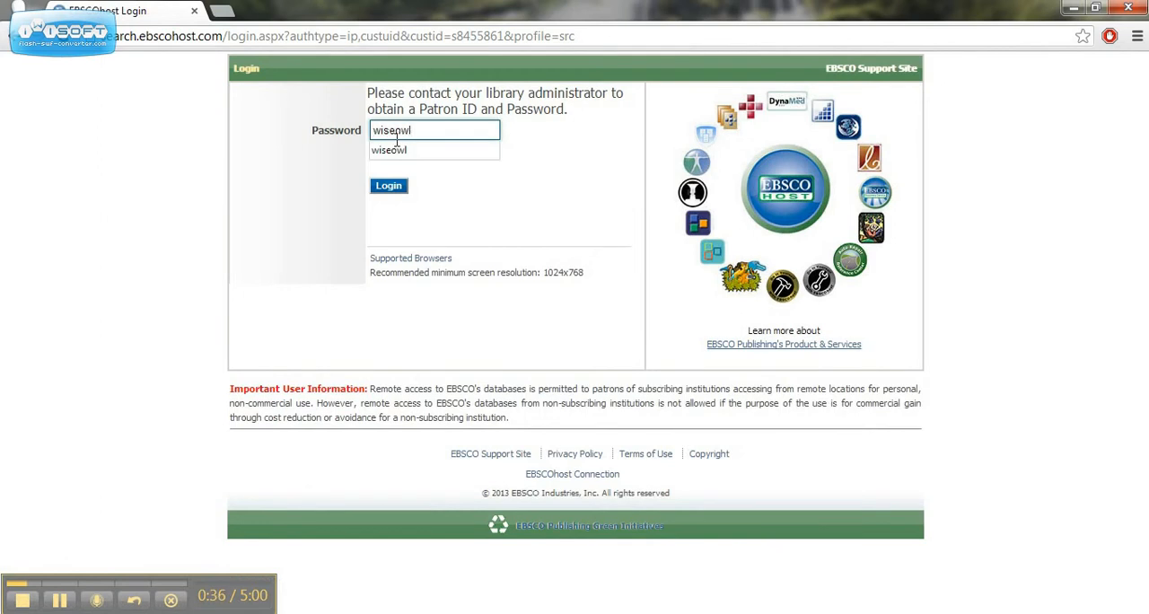
click(388, 186)
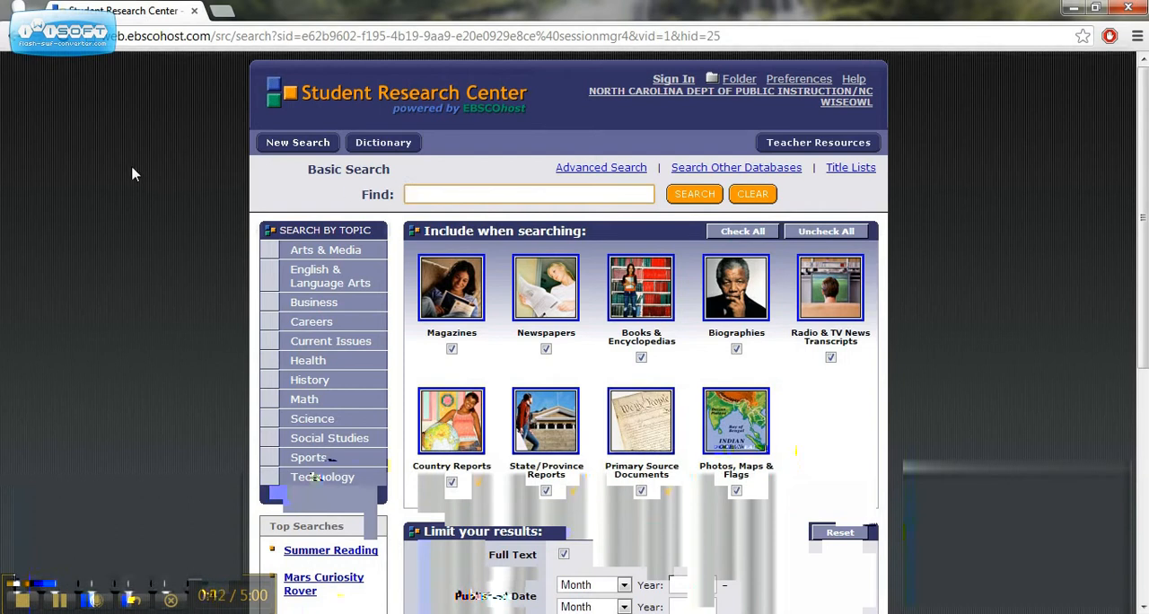
mouse_move(452, 305)
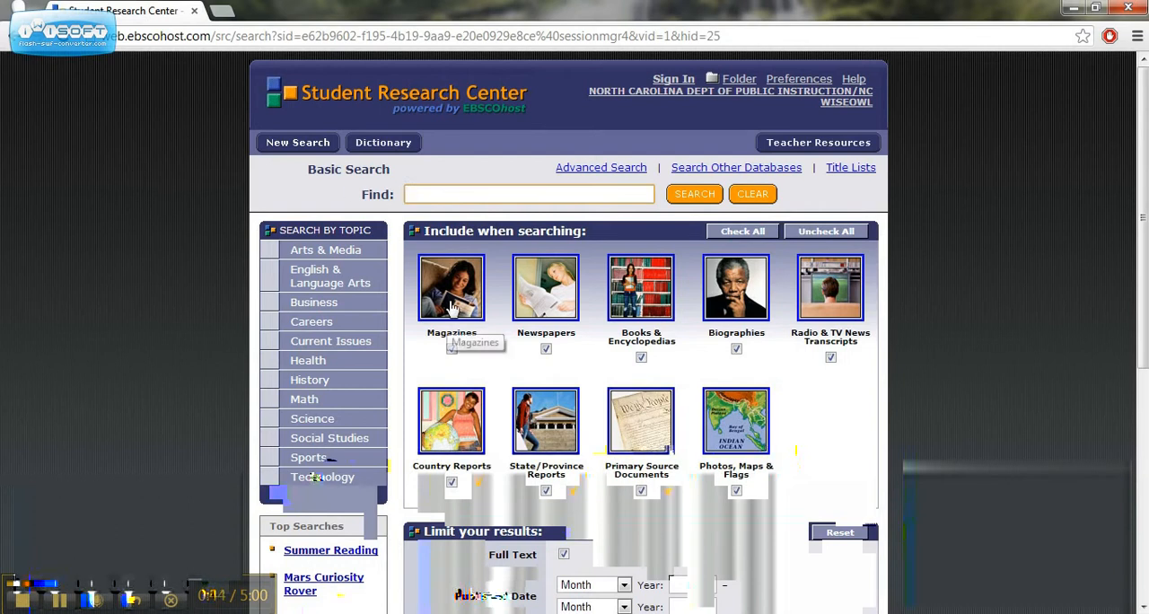
mouse_move(495, 296)
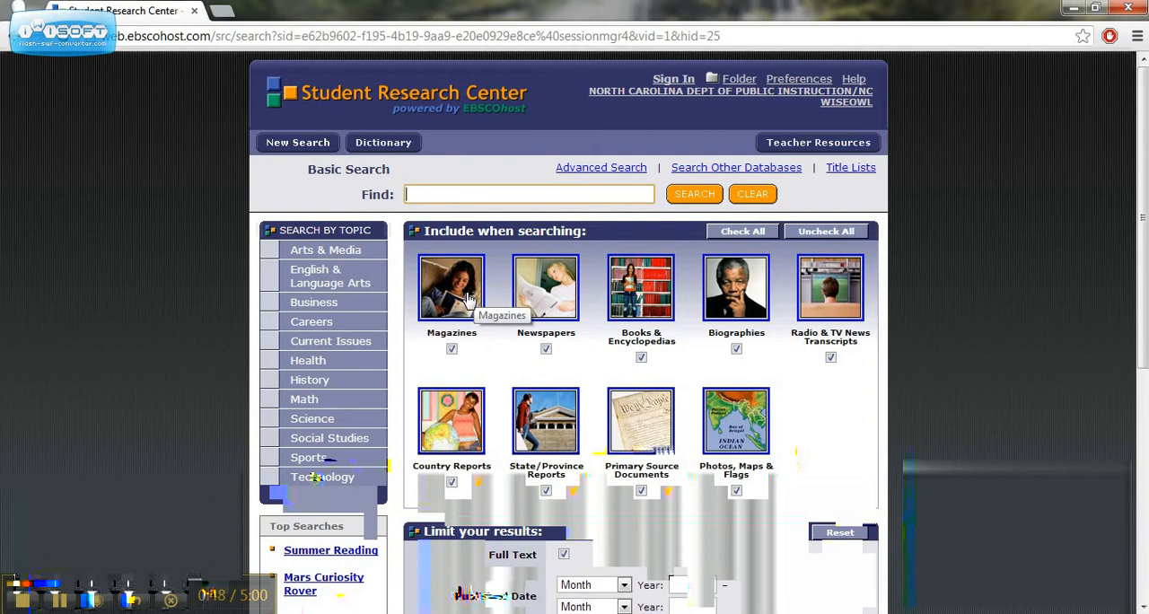
mouse_move(546, 287)
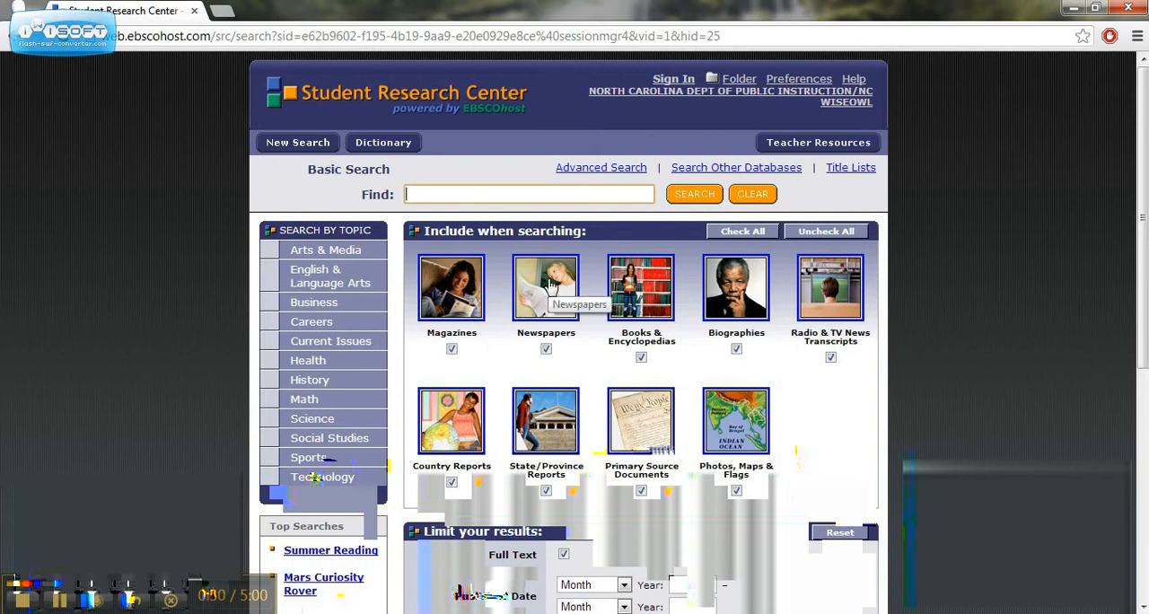
mouse_move(647, 286)
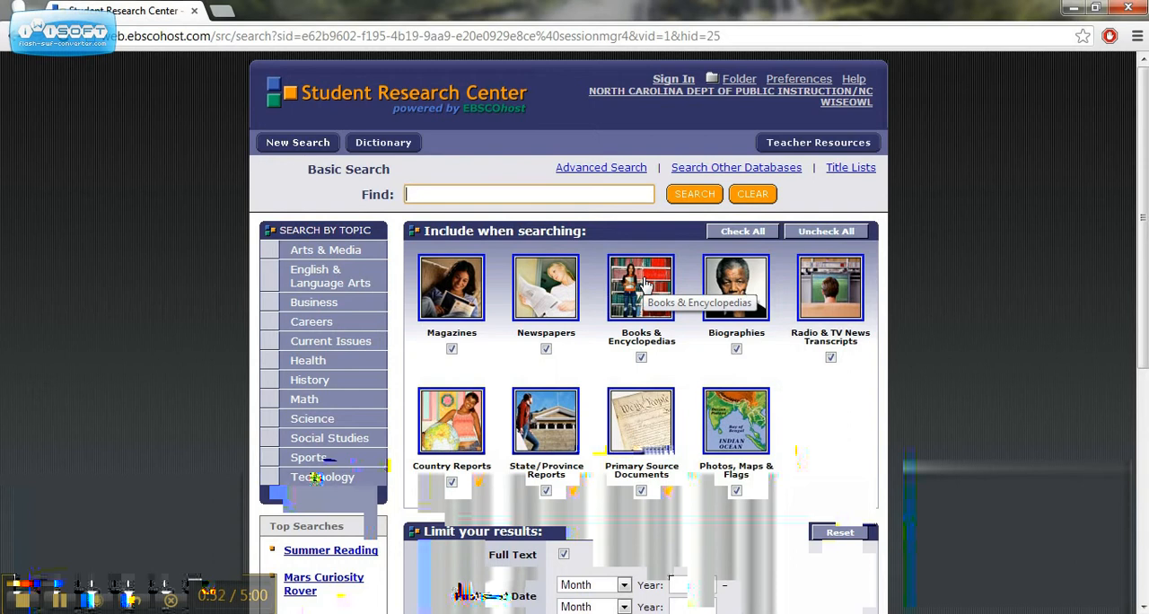
mouse_move(745, 285)
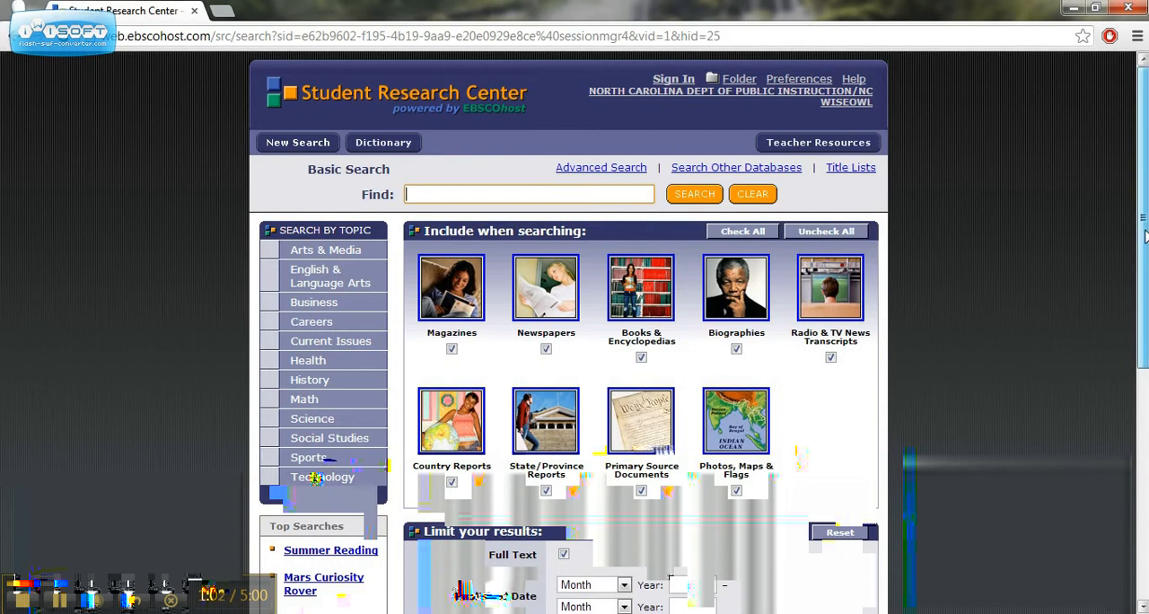
Choose the 200 - 950 (Grade 1 to Grade 5) Lexile reading level under Limit your results
scroll(down, 3)
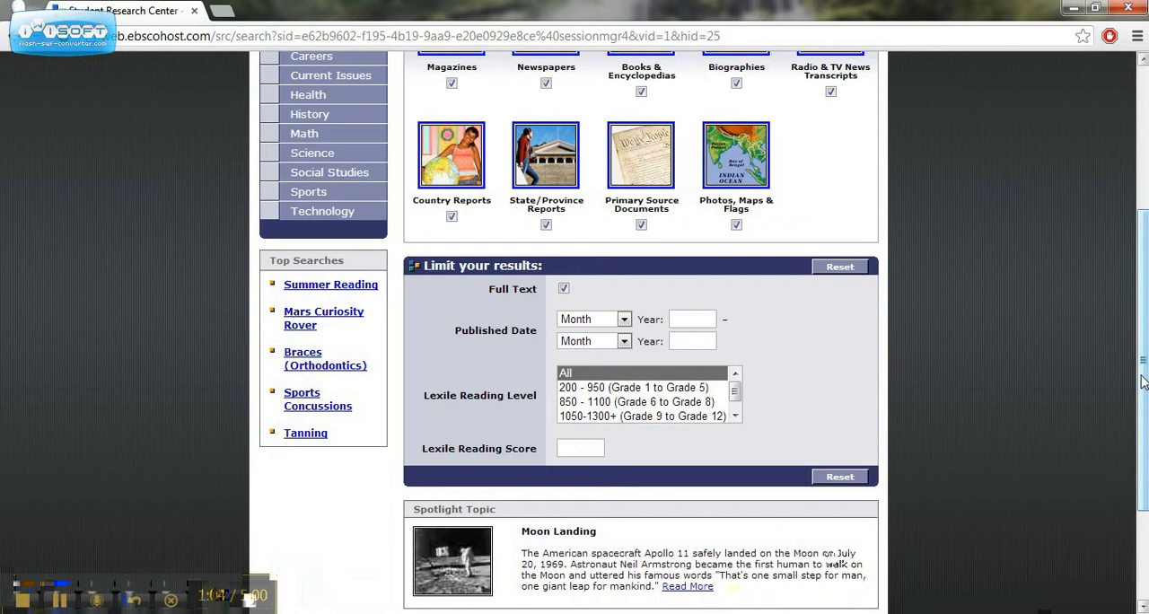
mouse_move(712, 395)
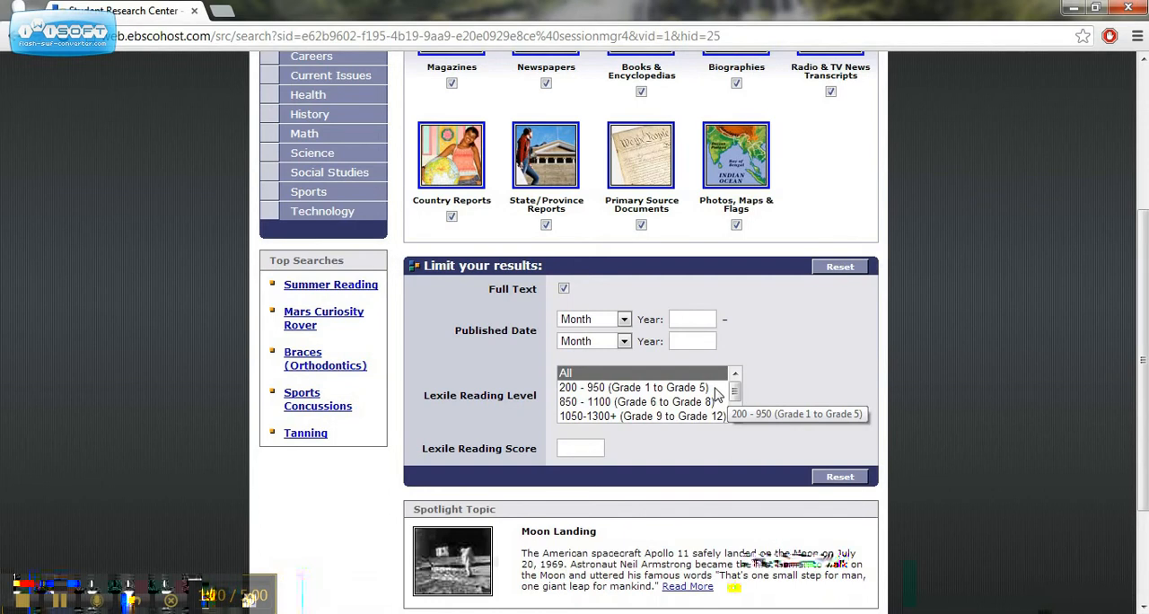
click(632, 387)
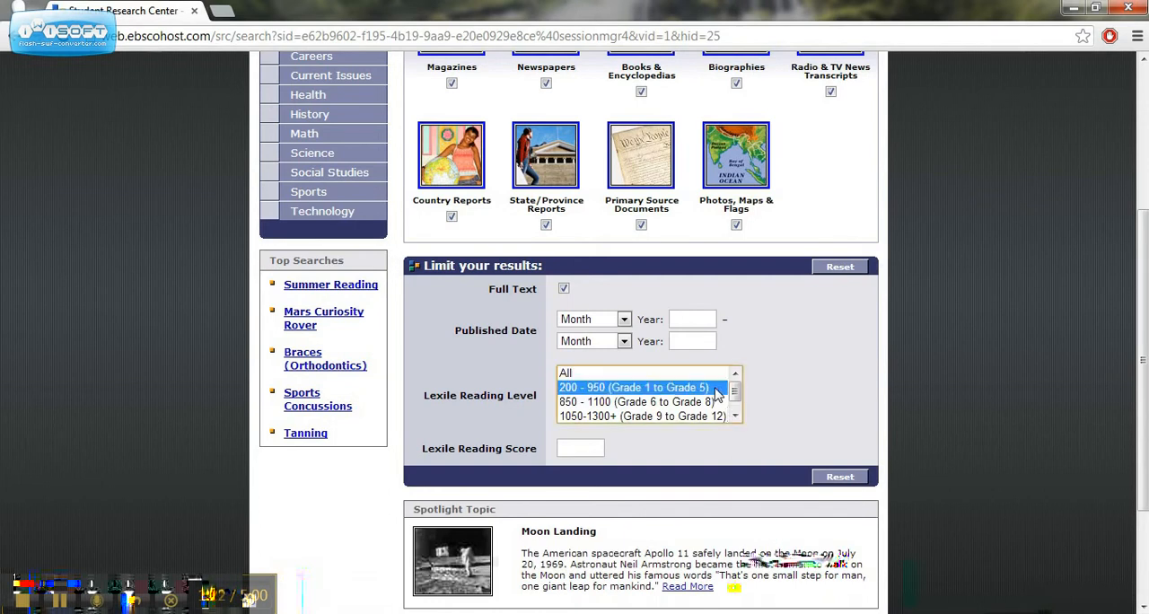
mouse_move(719, 388)
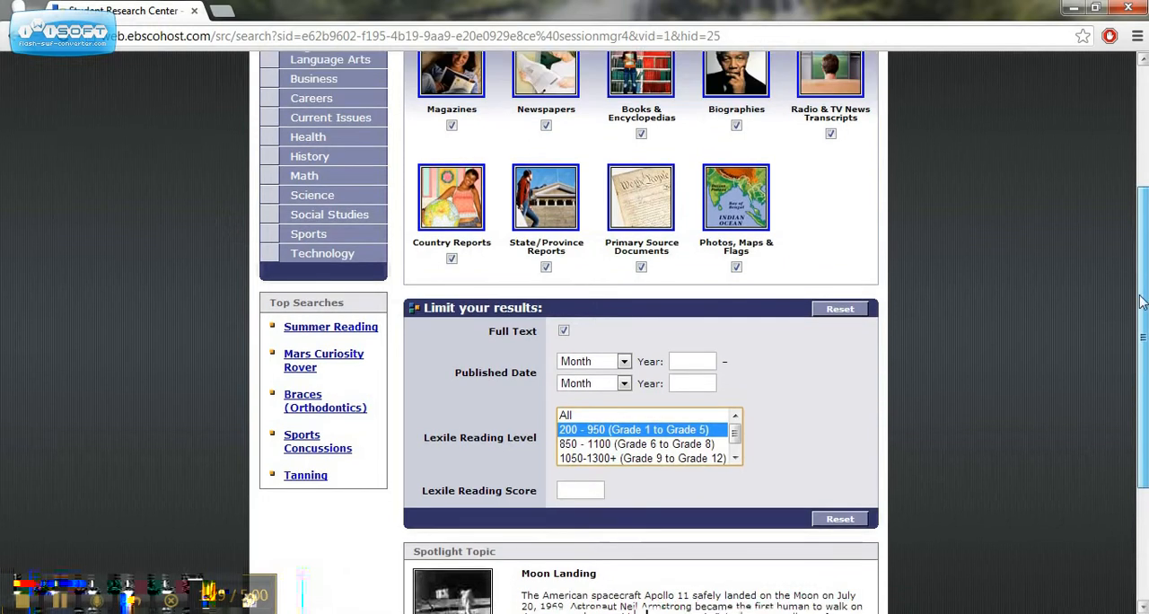
scroll(up, 3)
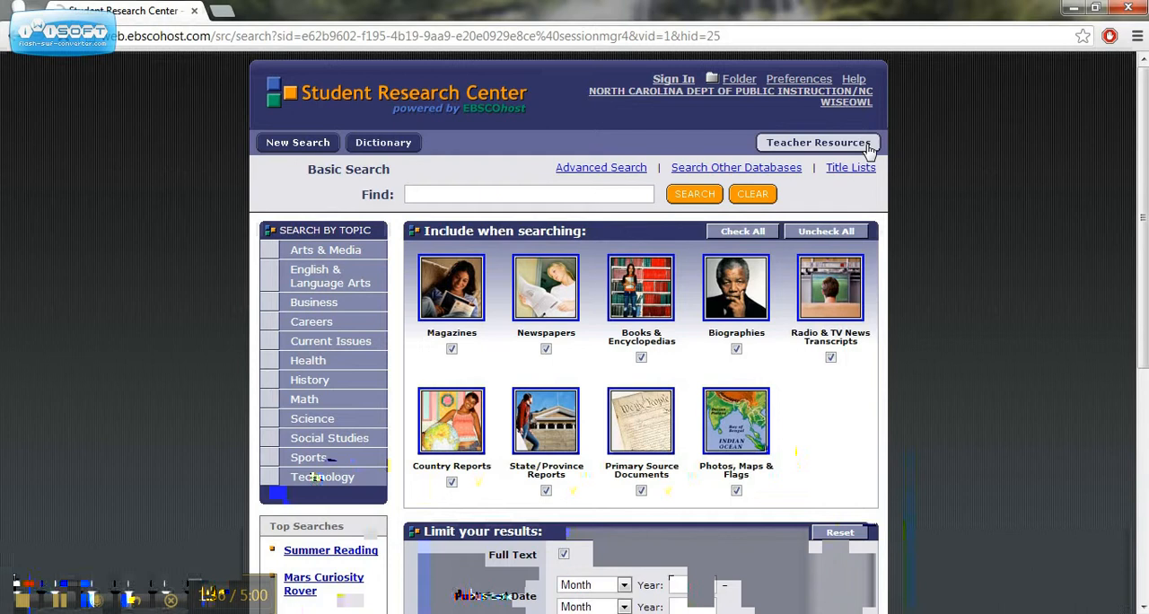
Search Teacher Resources for poetry and bring up its full-text results list
click(817, 142)
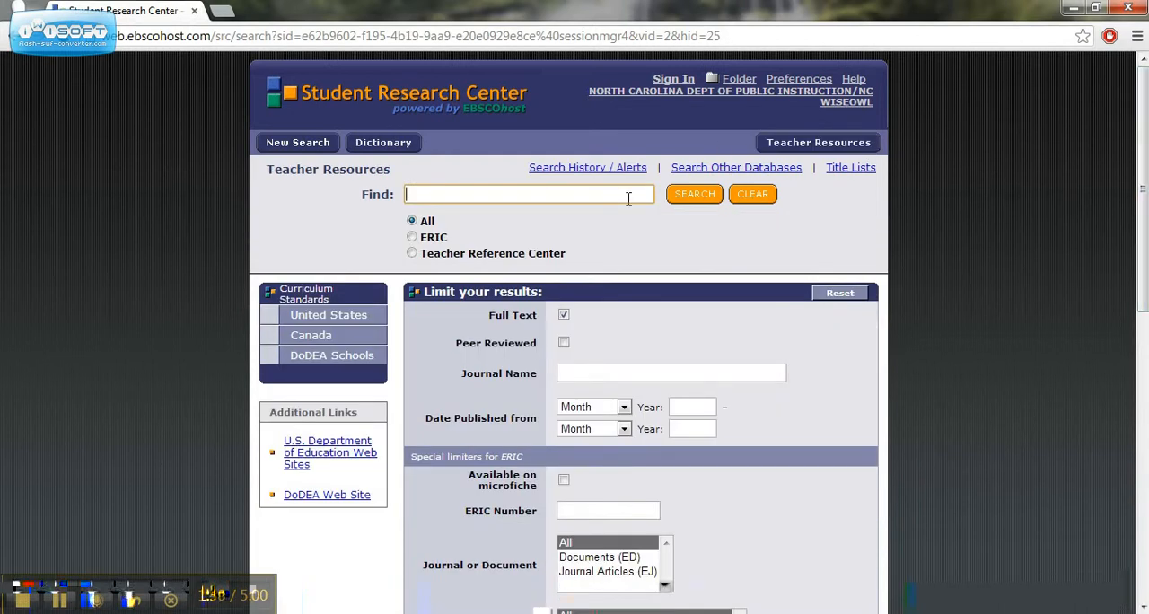
click(528, 194)
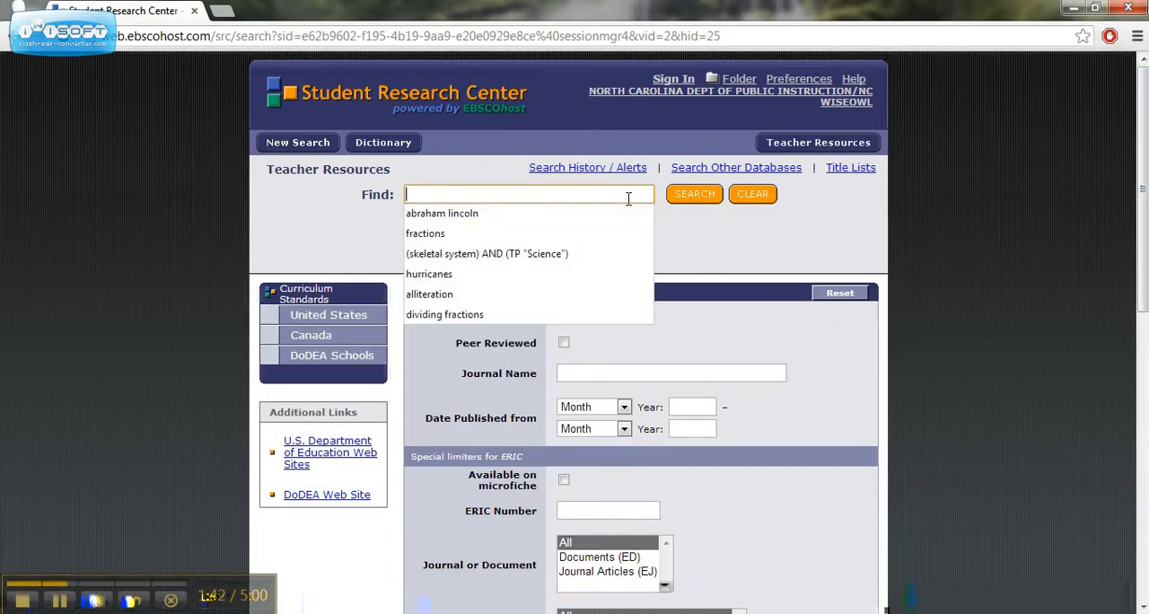
text(poetry)
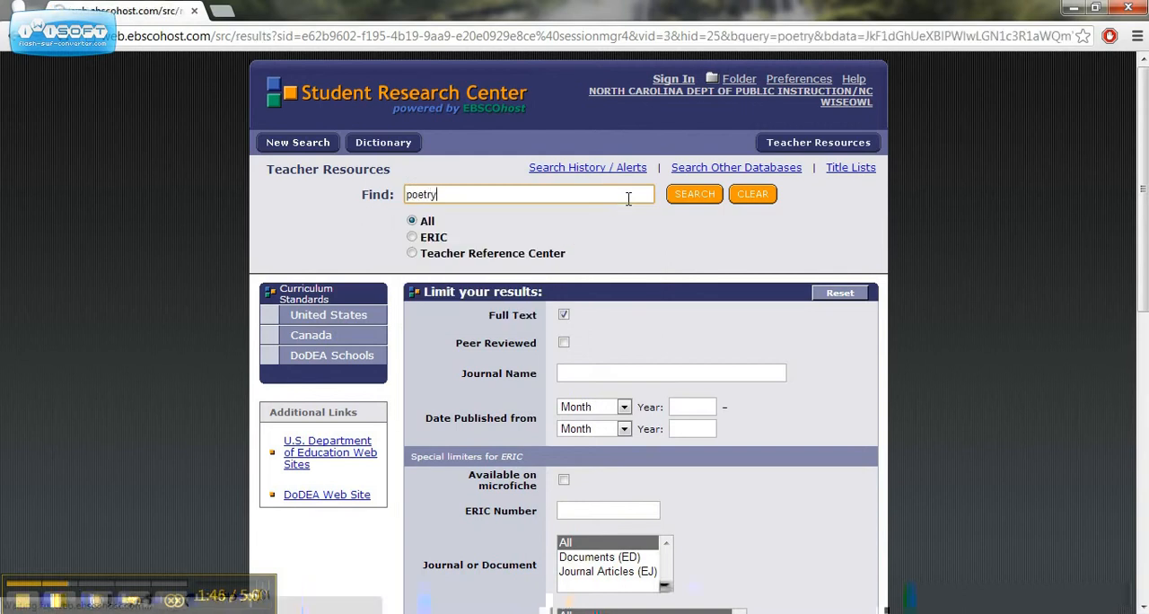
click(693, 194)
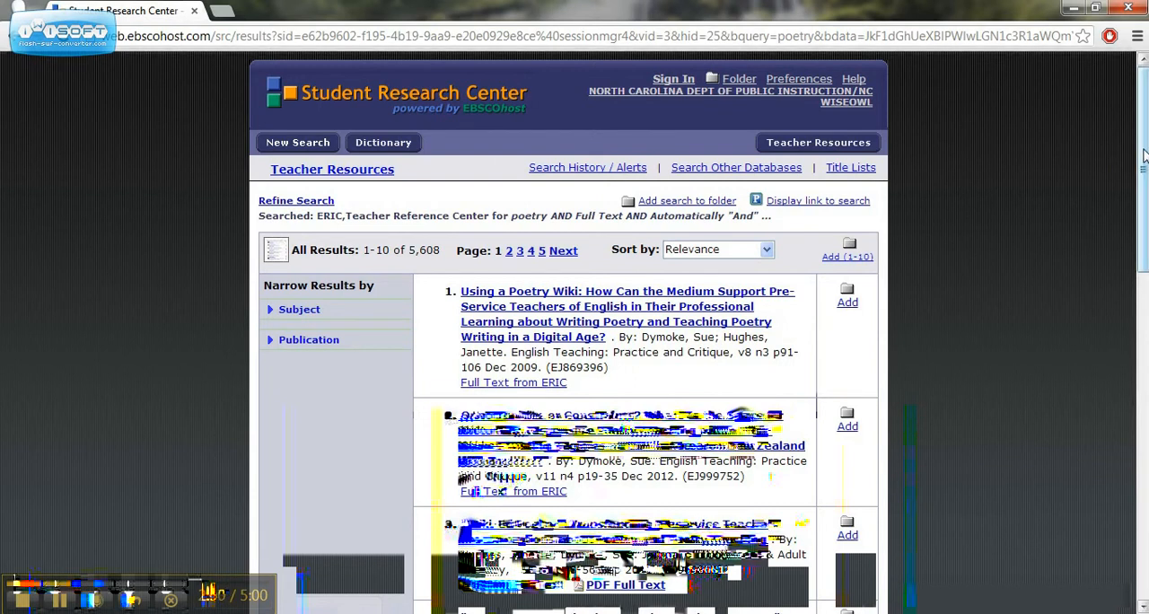
Skim the poetry results and go back to the Middle School Zone page
scroll(down, 3)
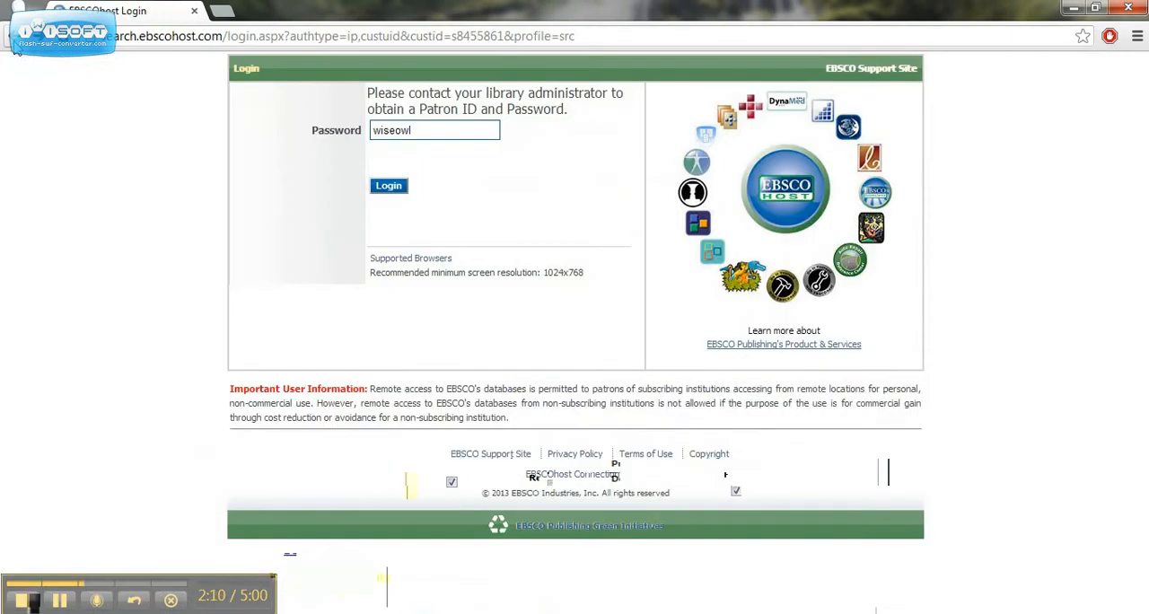
click(388, 185)
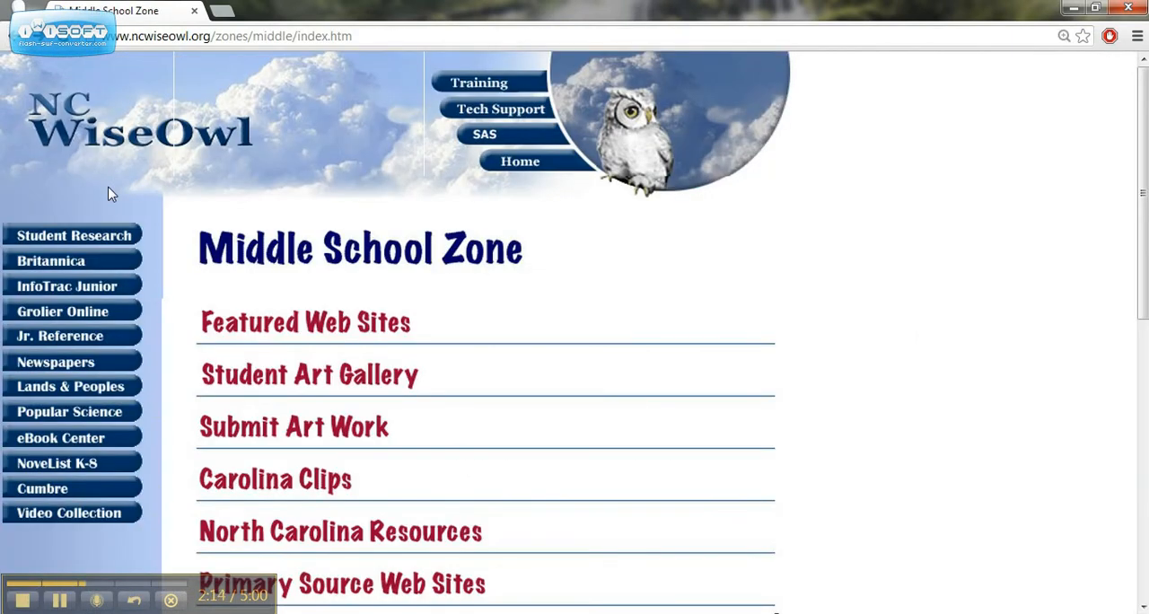
mouse_move(111, 260)
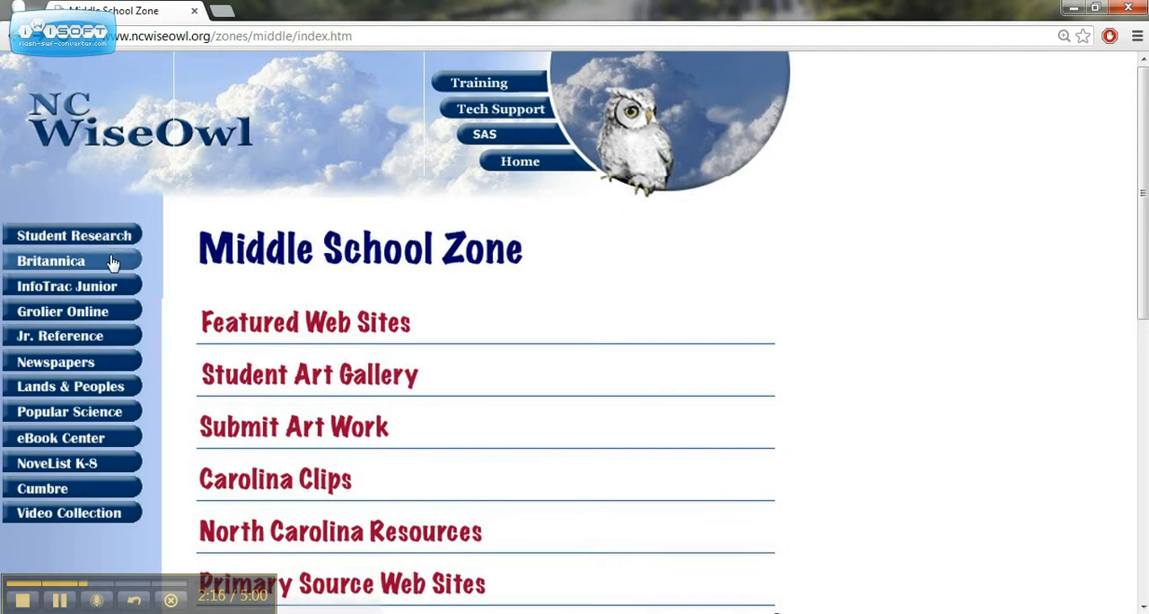
mouse_move(110, 316)
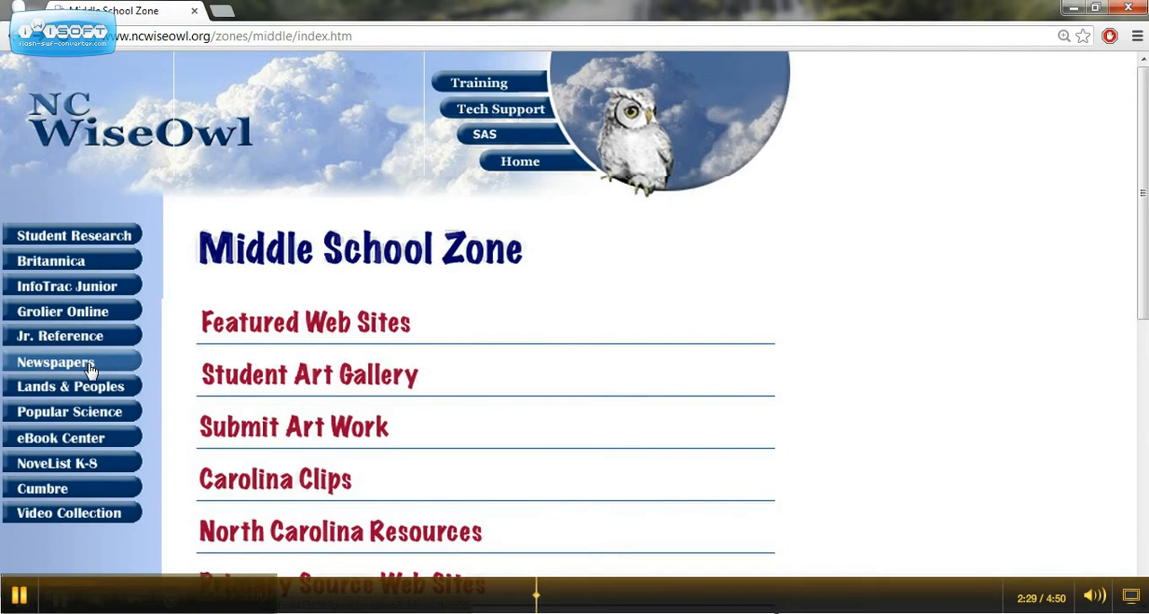
Follow the Newspapers link in the Middle School Zone sidebar to its login page
click(56, 361)
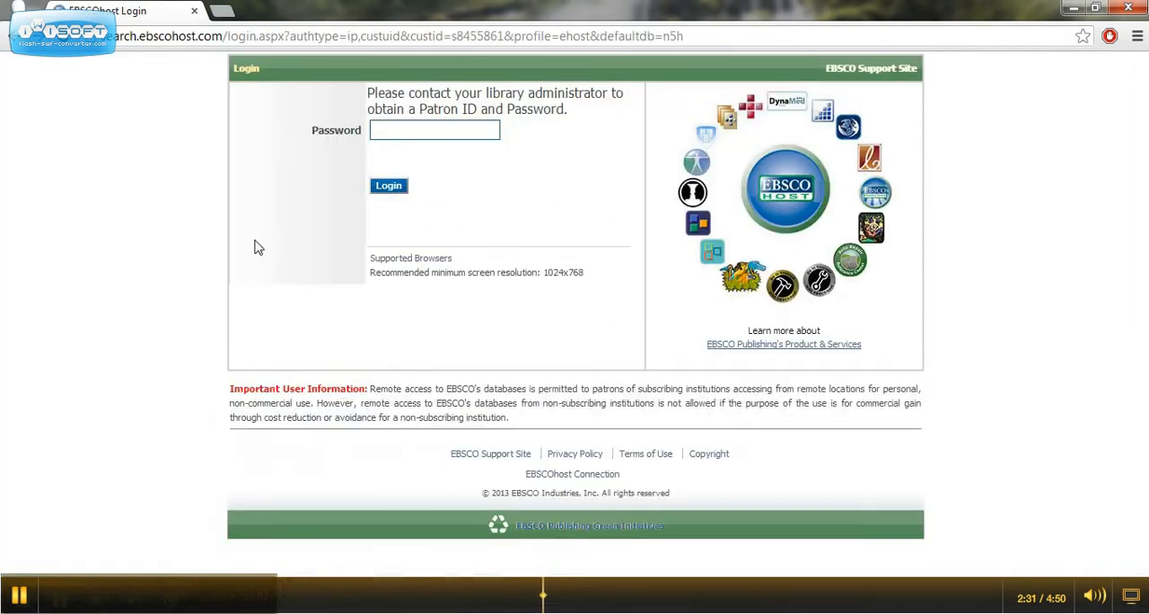
Sign in to Newspaper Source Plus with the library password
click(435, 129)
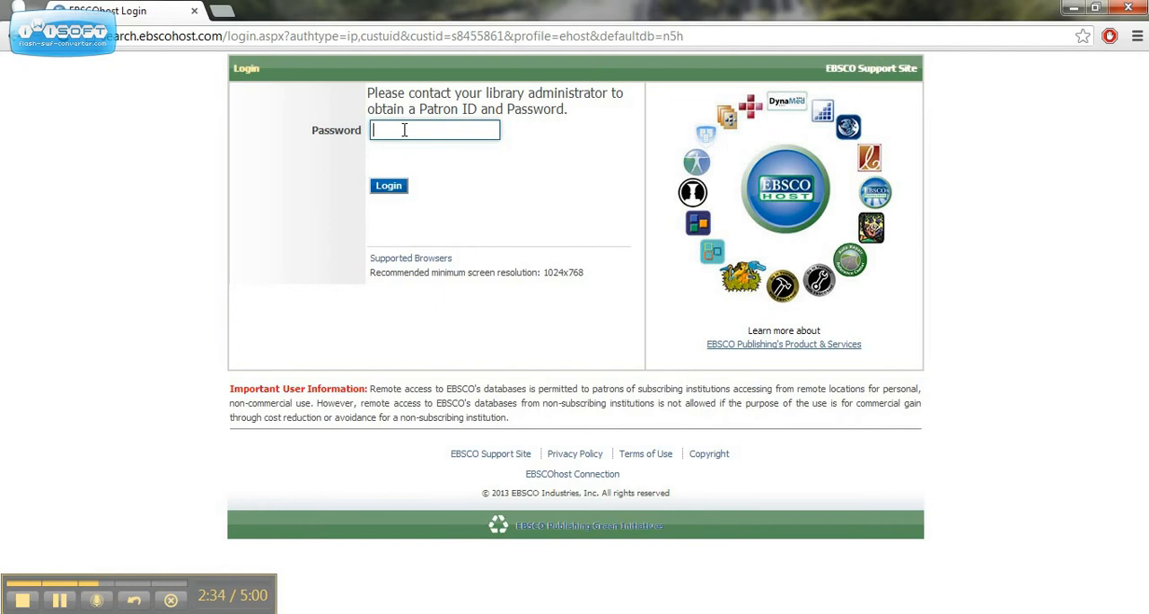
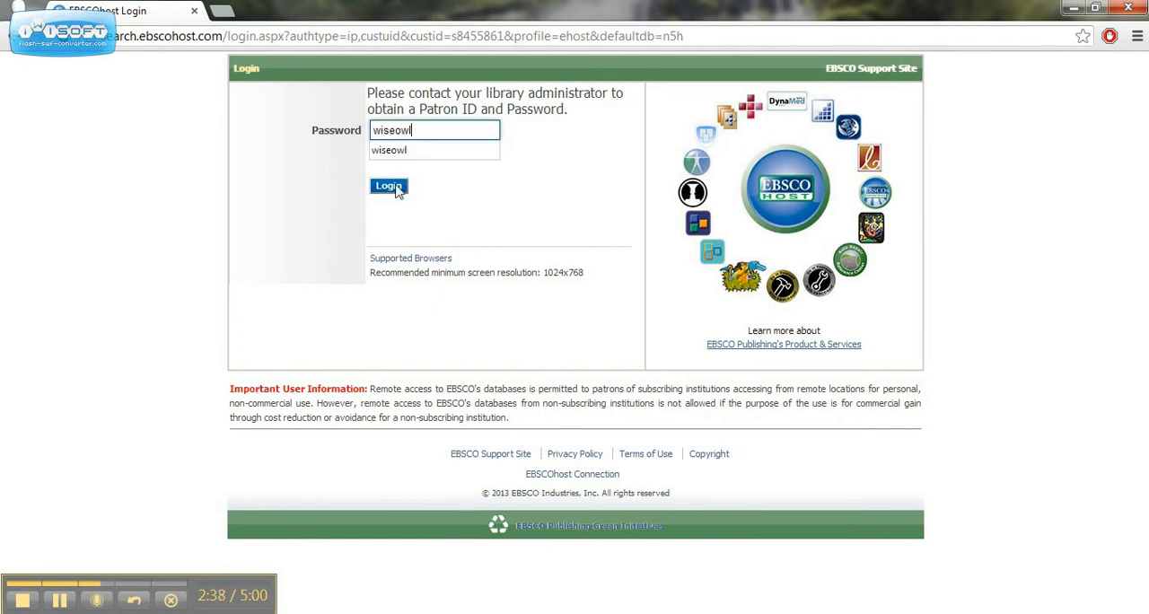
click(388, 187)
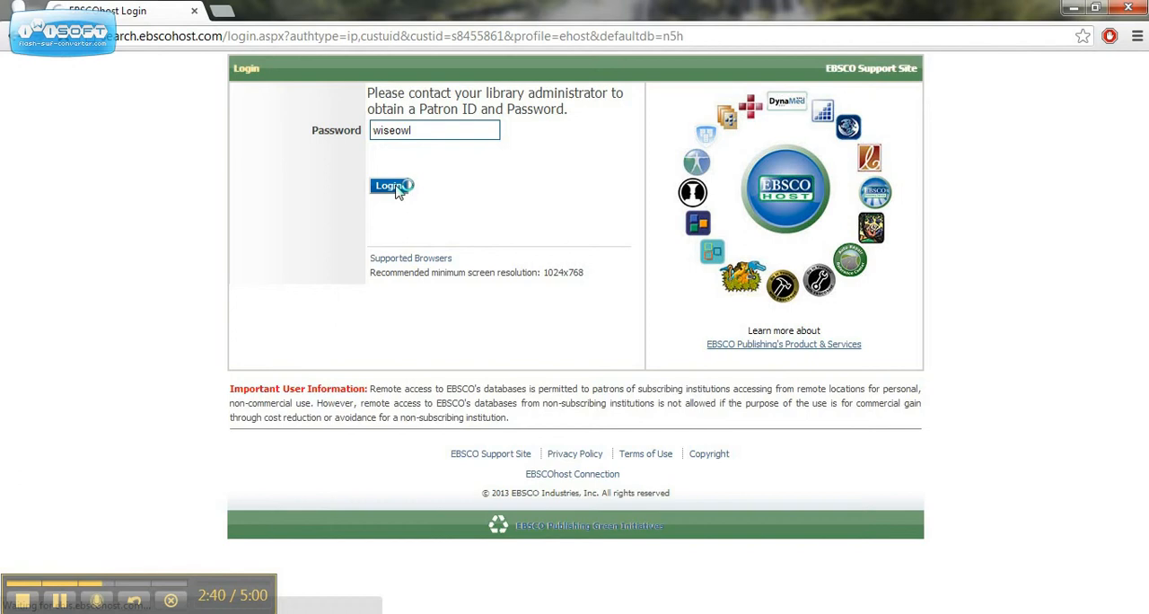
click(384, 187)
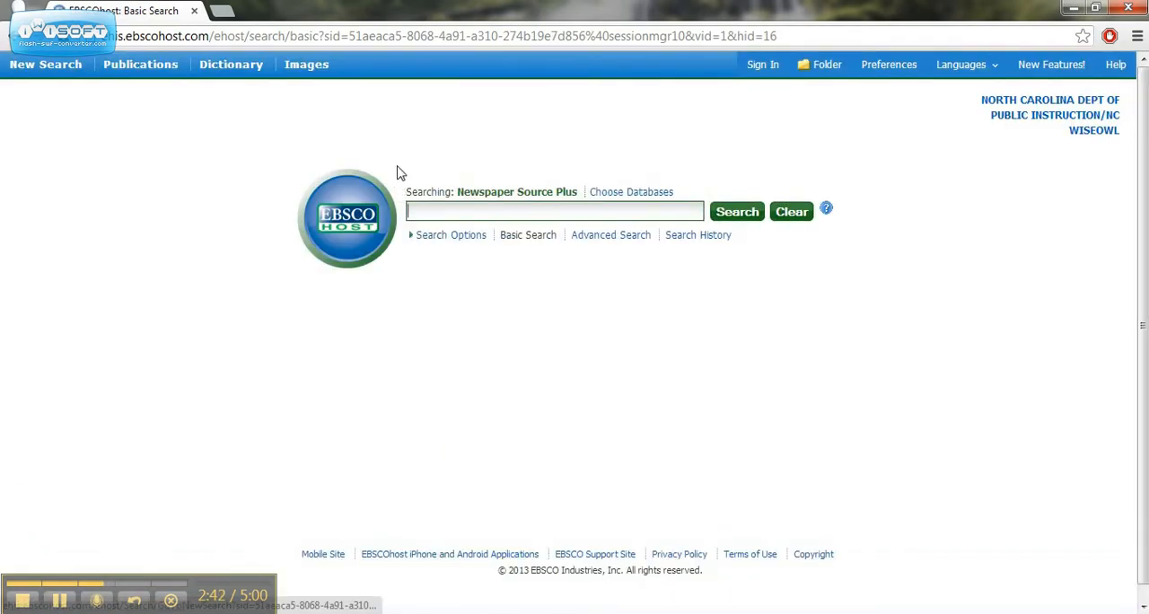
mouse_move(449, 146)
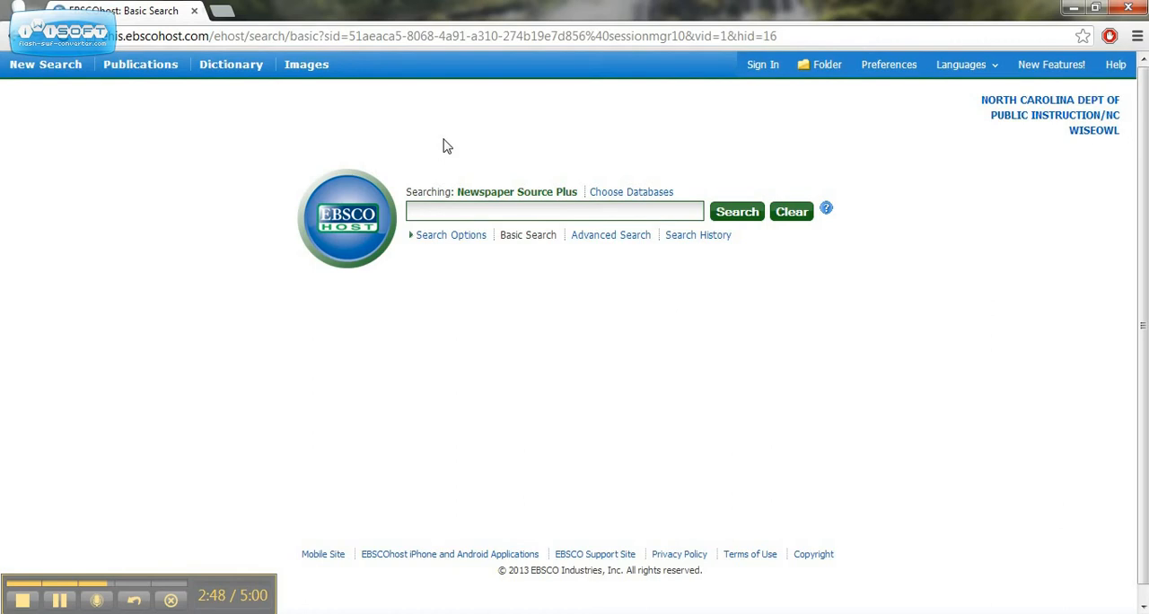
Search Newspaper Source Plus for abraham lincoln and list the matching articles
click(553, 212)
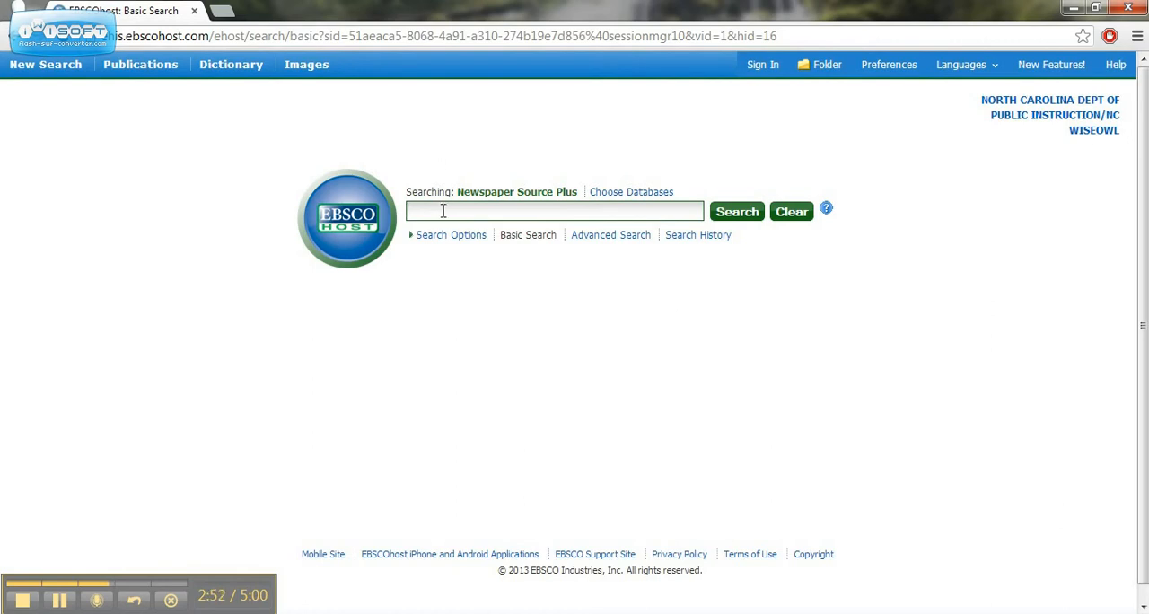
text(abrah)
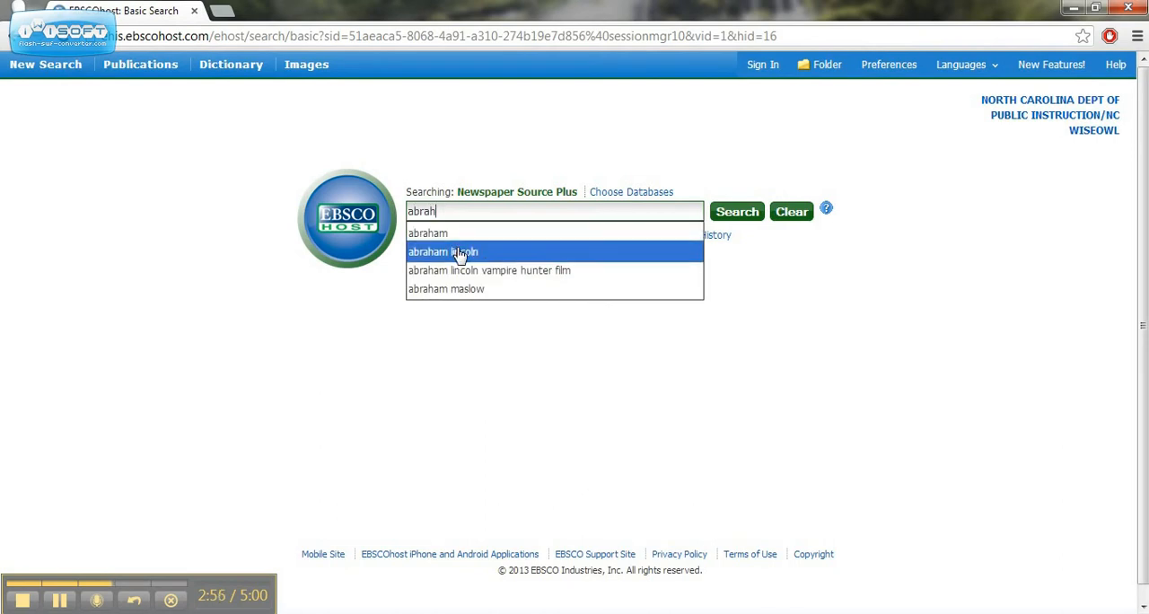
click(442, 251)
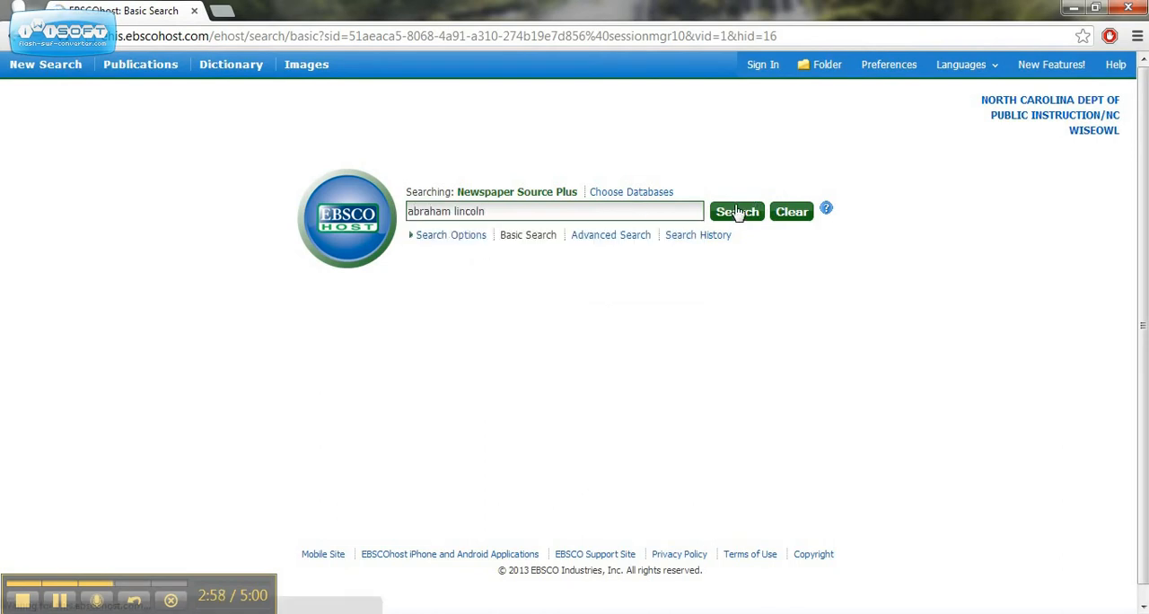
click(736, 212)
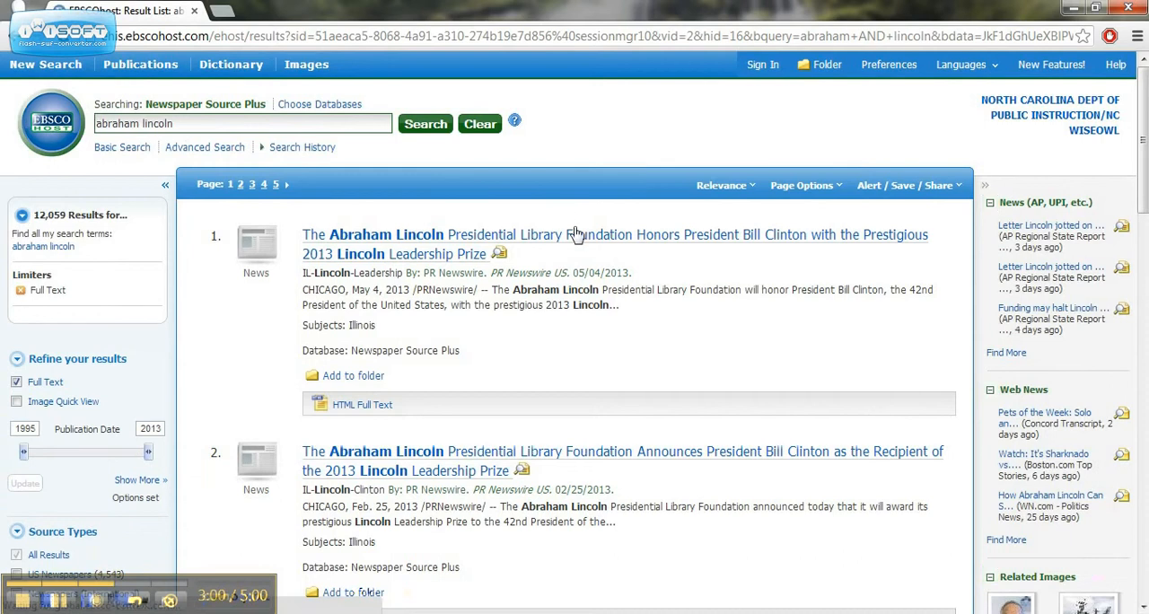
mouse_move(761, 345)
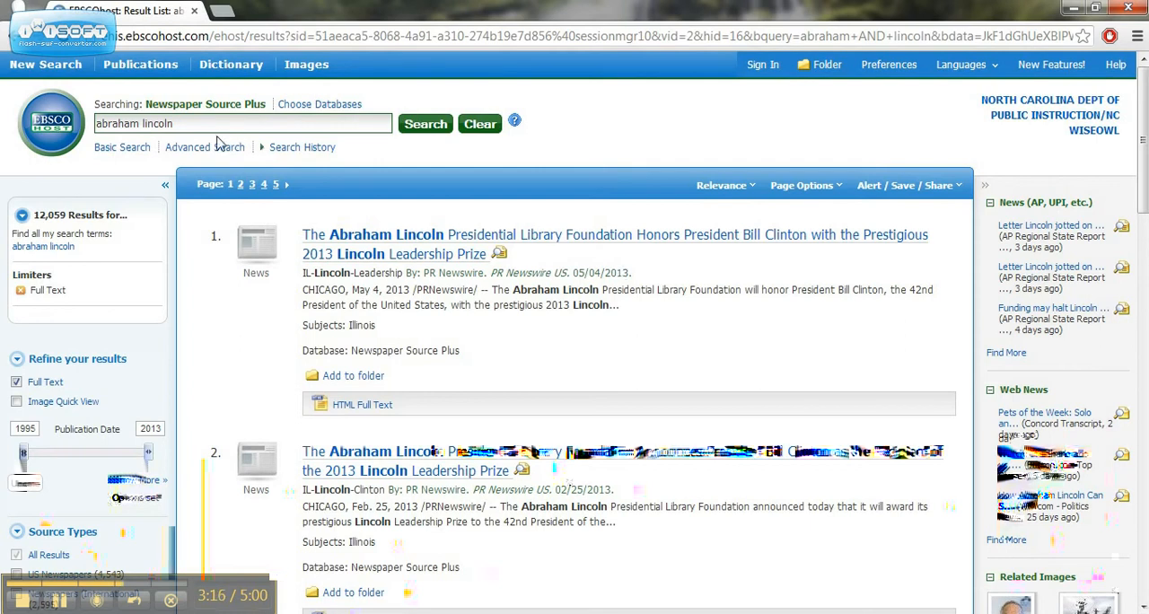
Skim down the abraham lincoln newspaper results before returning to the Middle School Zone
scroll(down, 3)
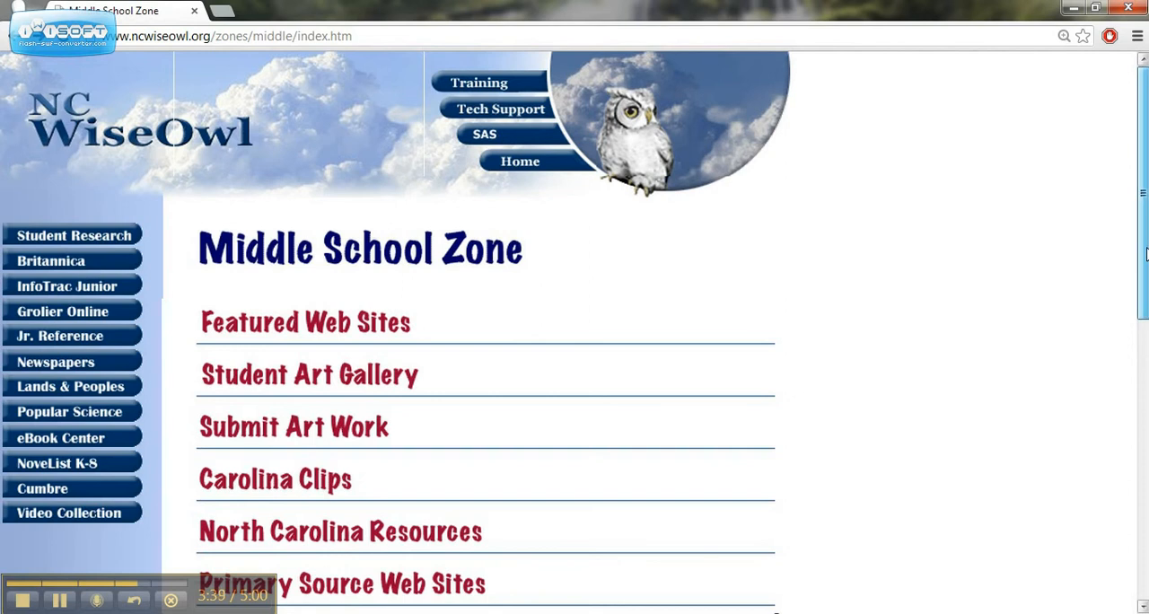
Reach the Primary Source Web Sites page from lower in the Middle School Zone list
scroll(down, 3)
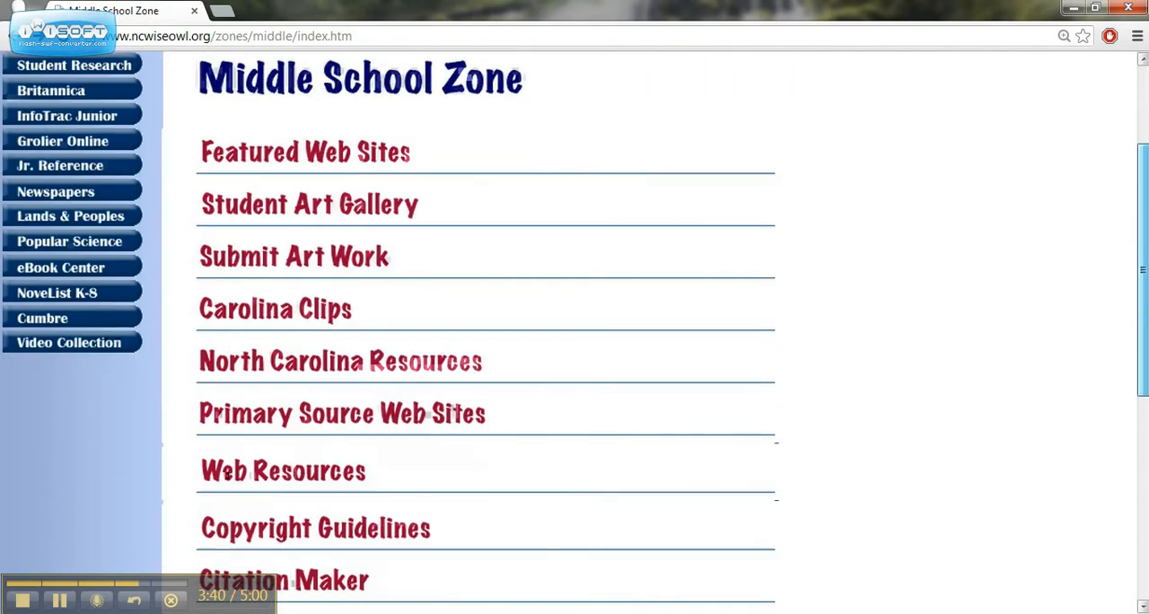
scroll(down, 3)
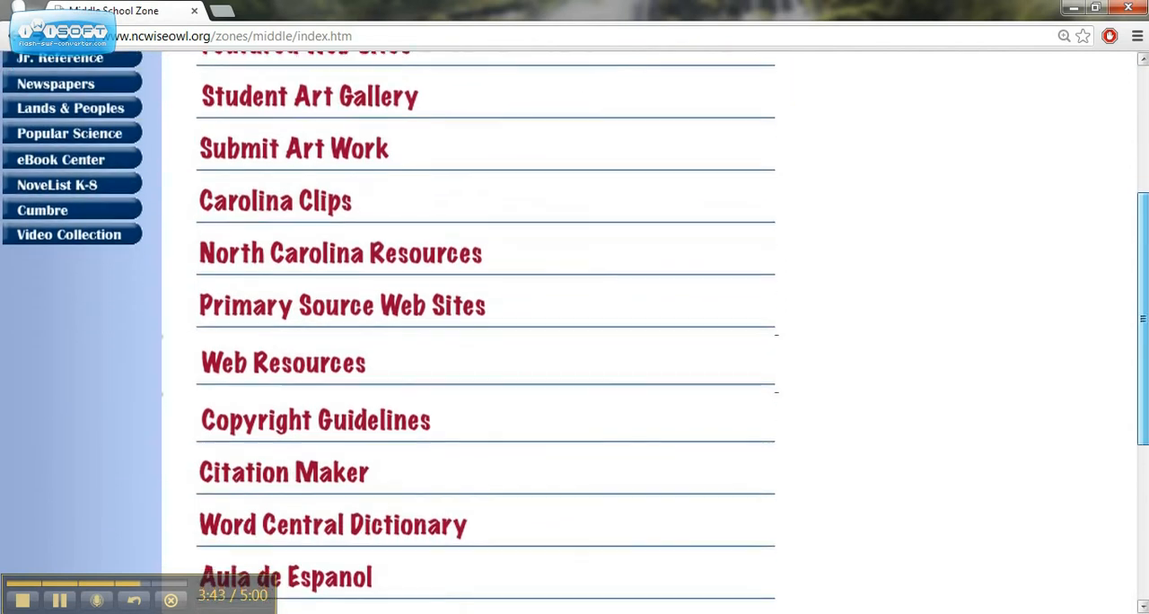
scroll(down, 3)
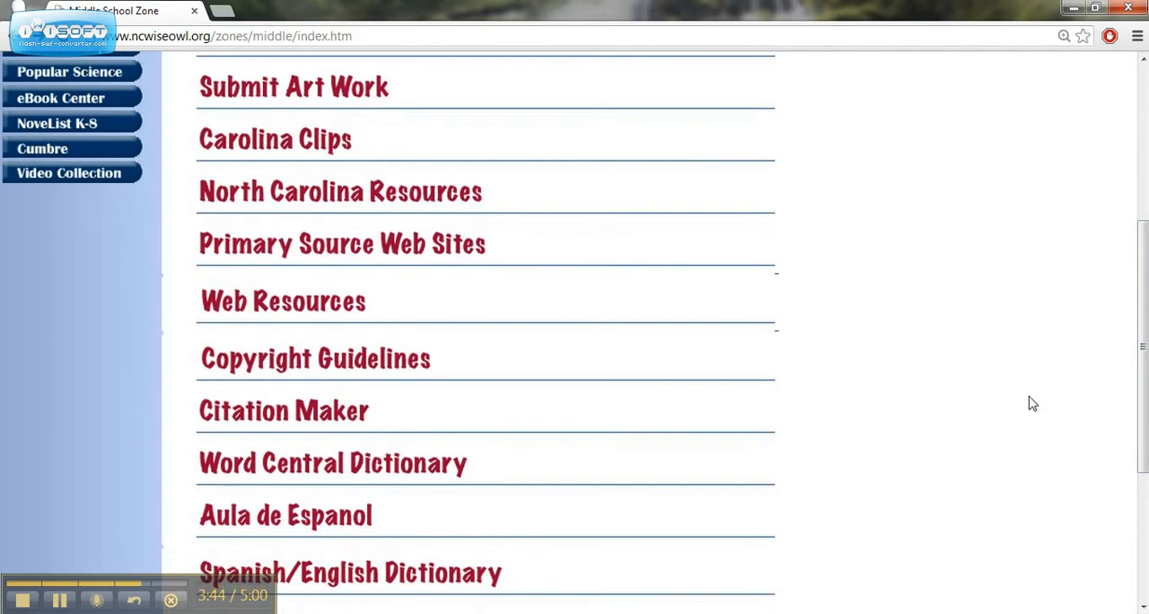
mouse_move(435, 251)
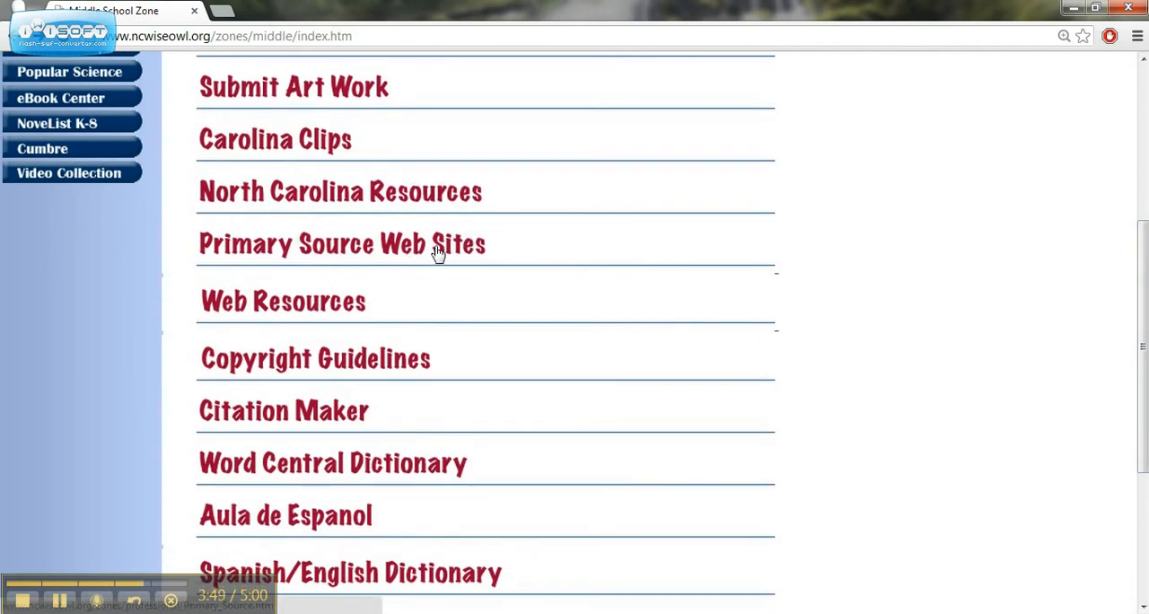
click(341, 244)
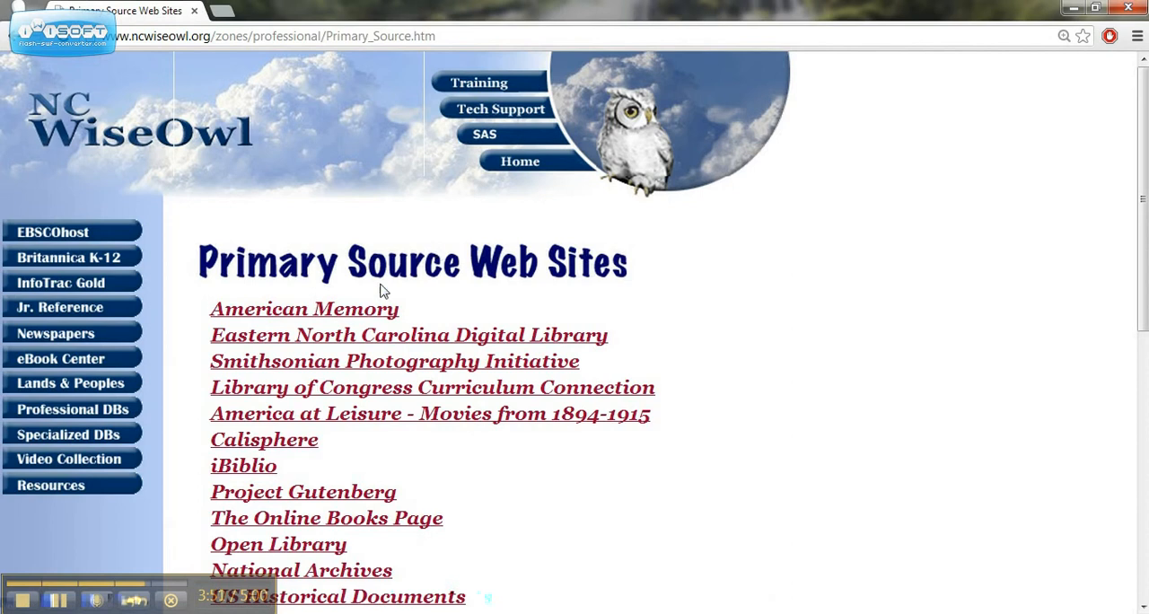
Go to American Memory and open its Abraham Lincoln collection highlight (Stern Collection of Lincolniana)
click(304, 309)
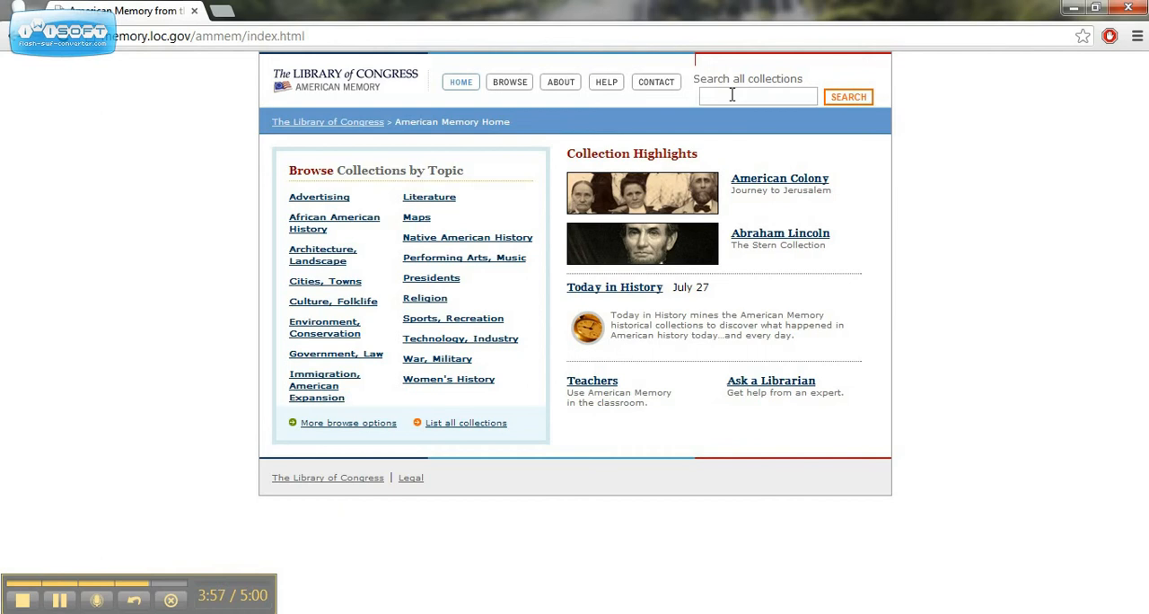
mouse_move(765, 237)
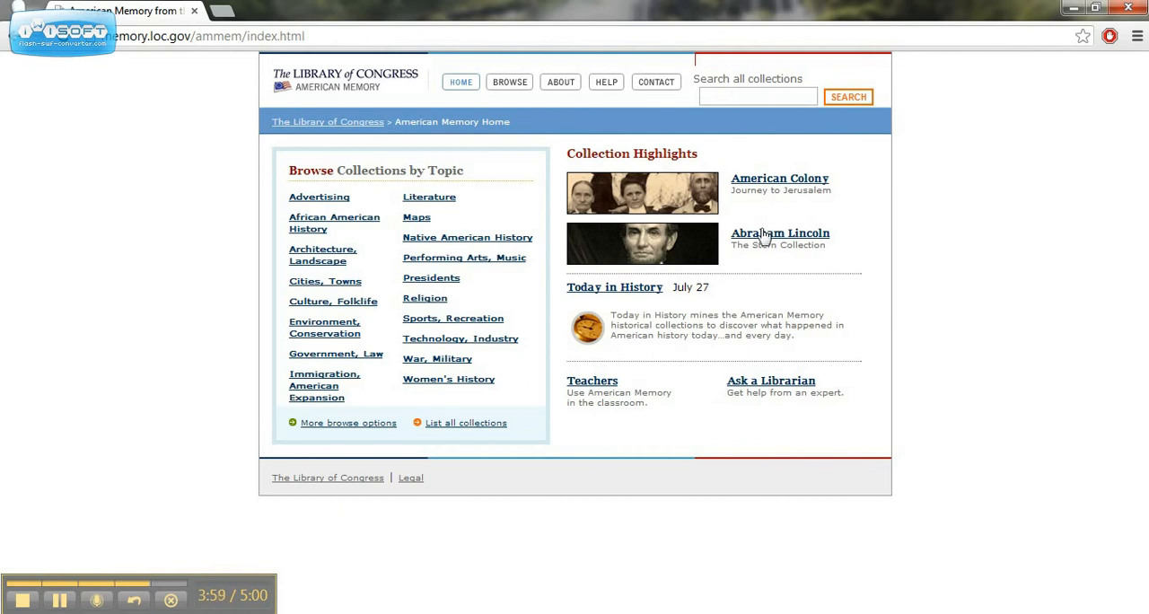
click(780, 234)
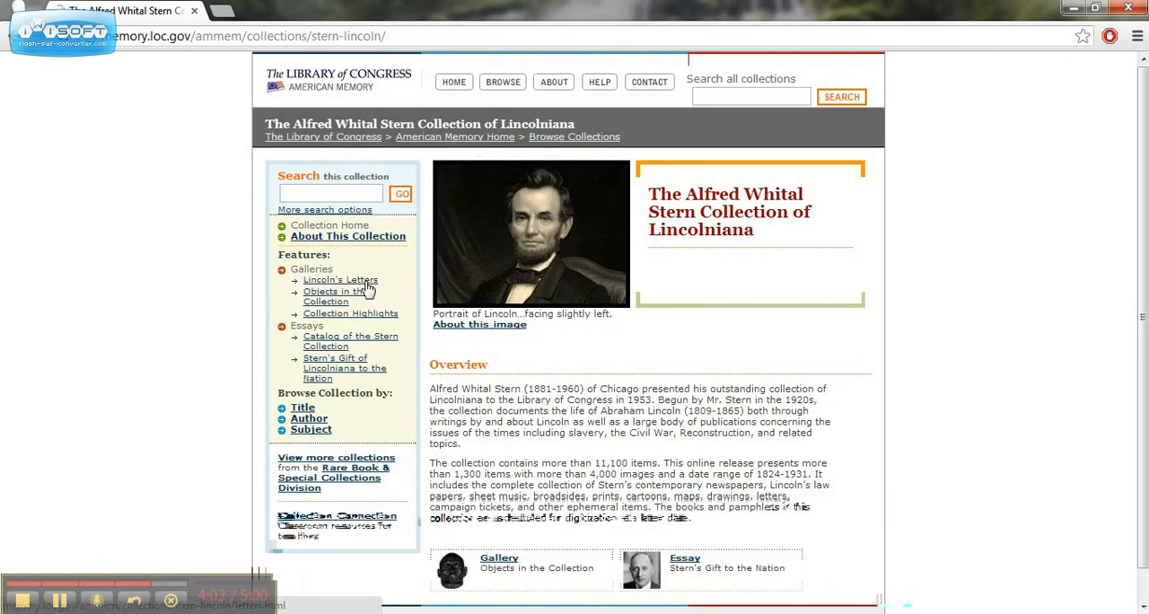
Browse the Lincoln's Letters gallery, then launch Word Central Dictionary from the Middle School Zone
click(340, 280)
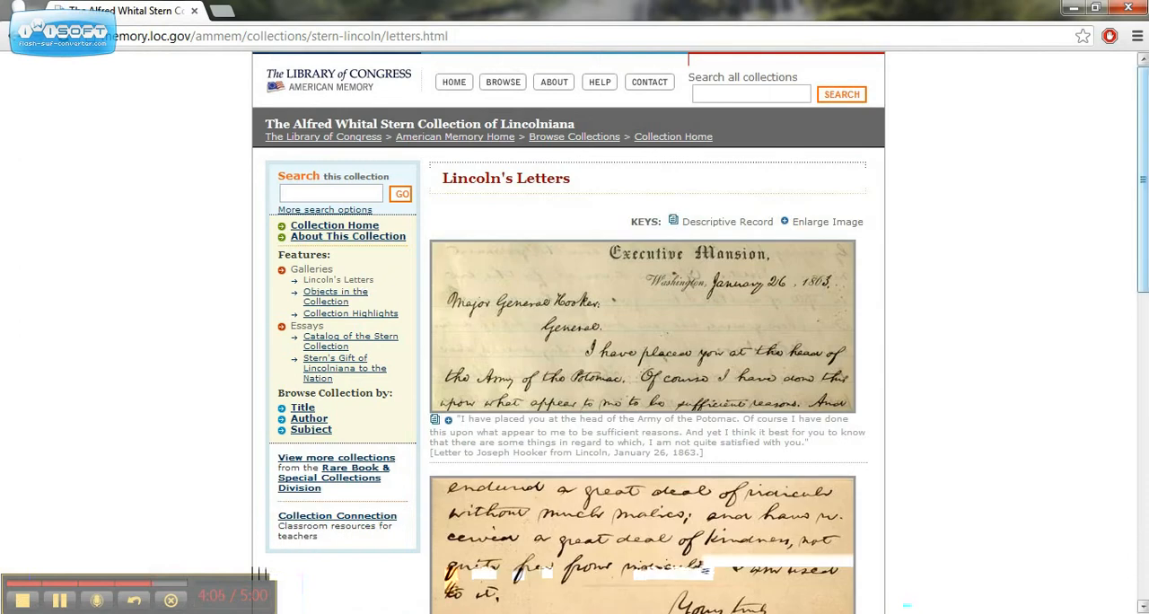
scroll(down, 3)
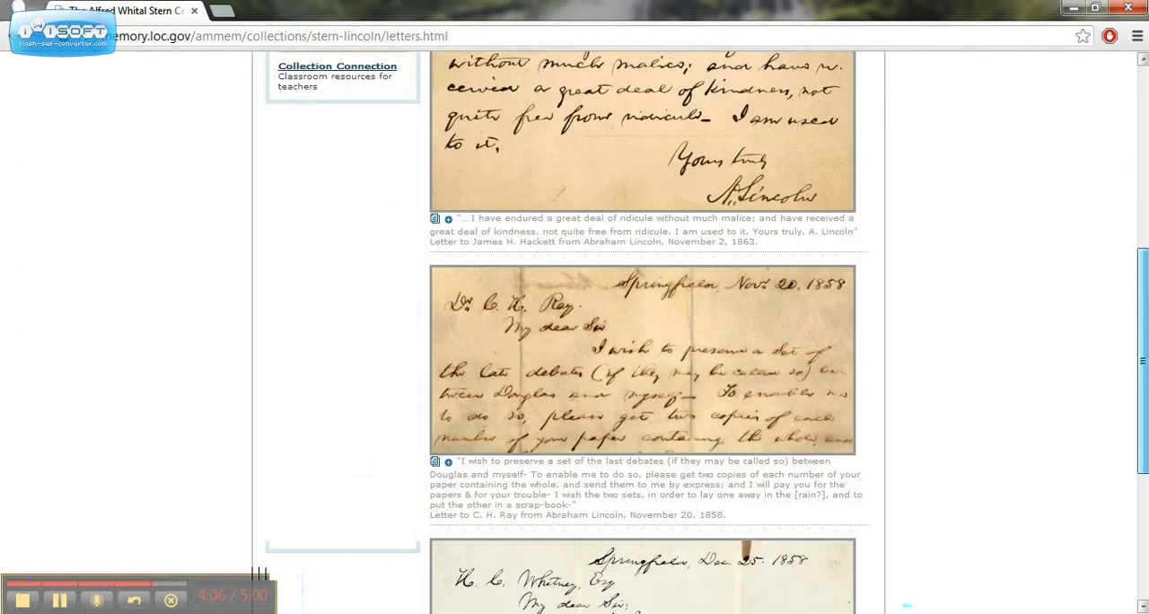
scroll(down, 3)
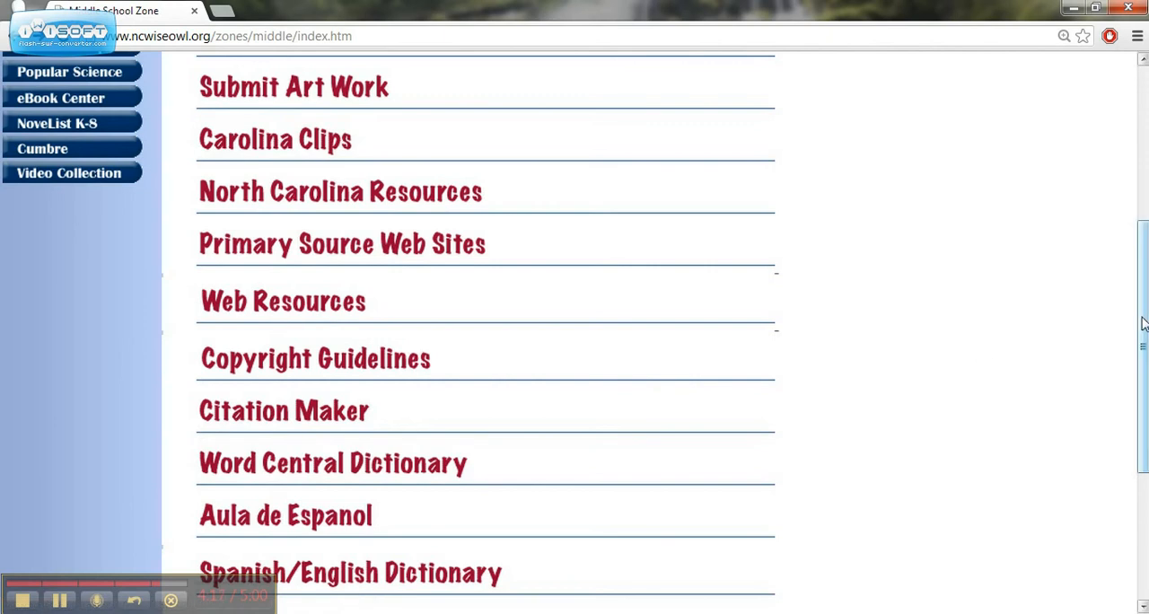
scroll(down, 3)
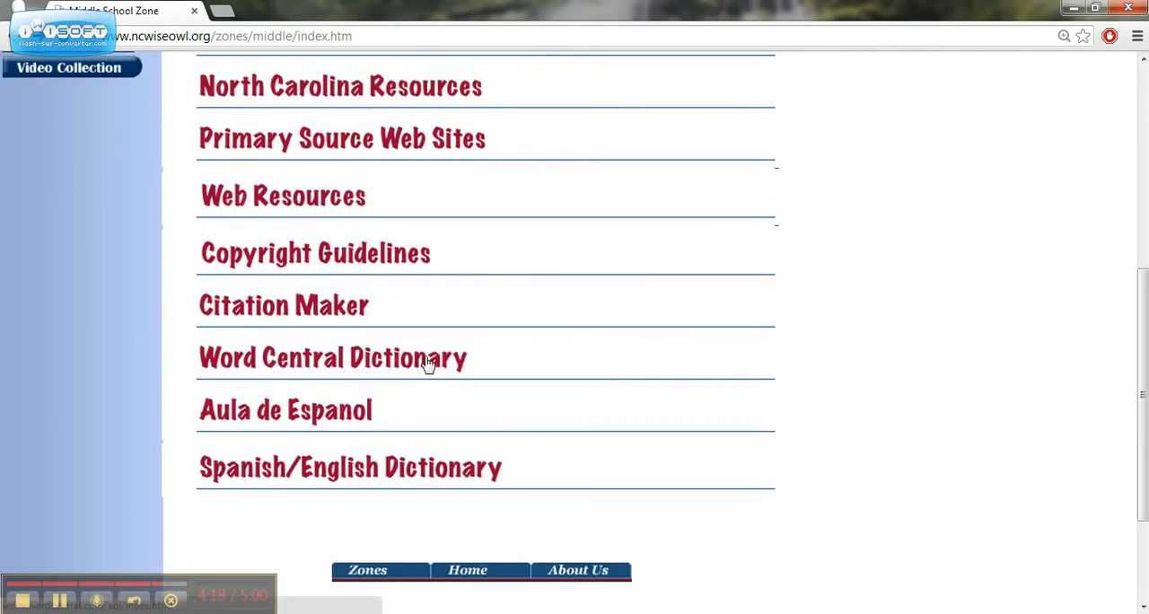
click(330, 359)
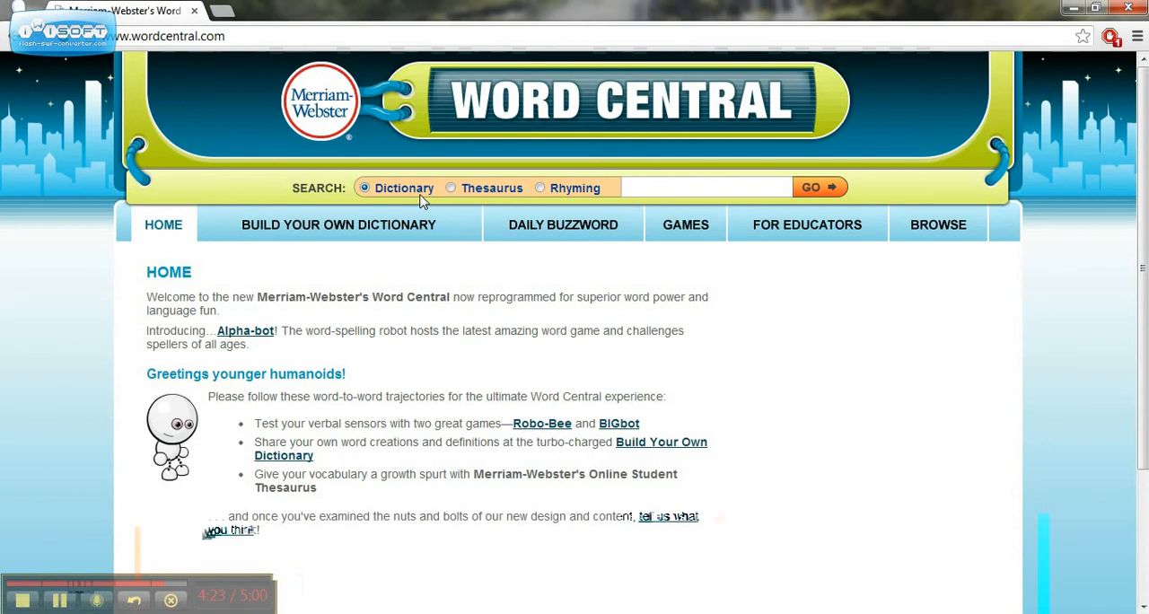
Switch the Word Central search from Dictionary to Thesaurus, then go back to Middle School Zone
click(690, 186)
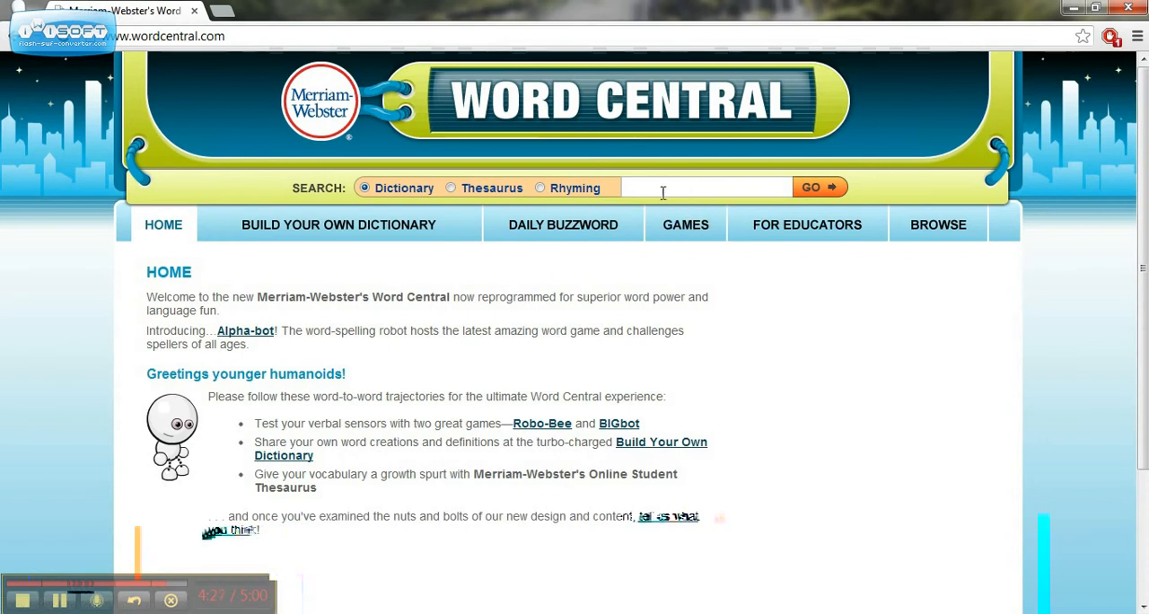
click(449, 188)
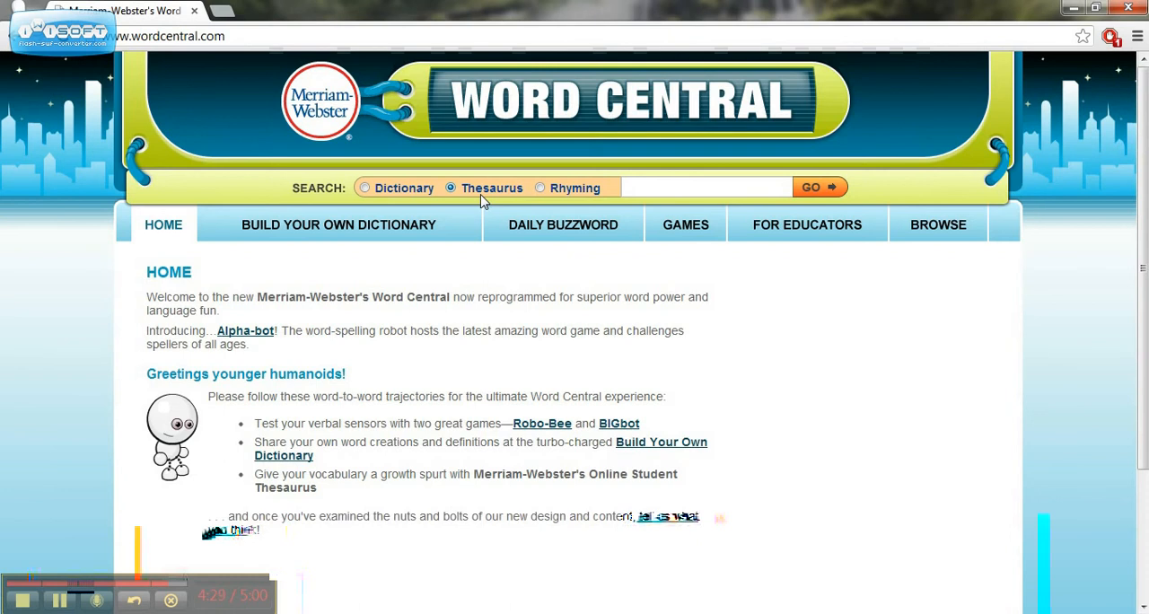
click(539, 188)
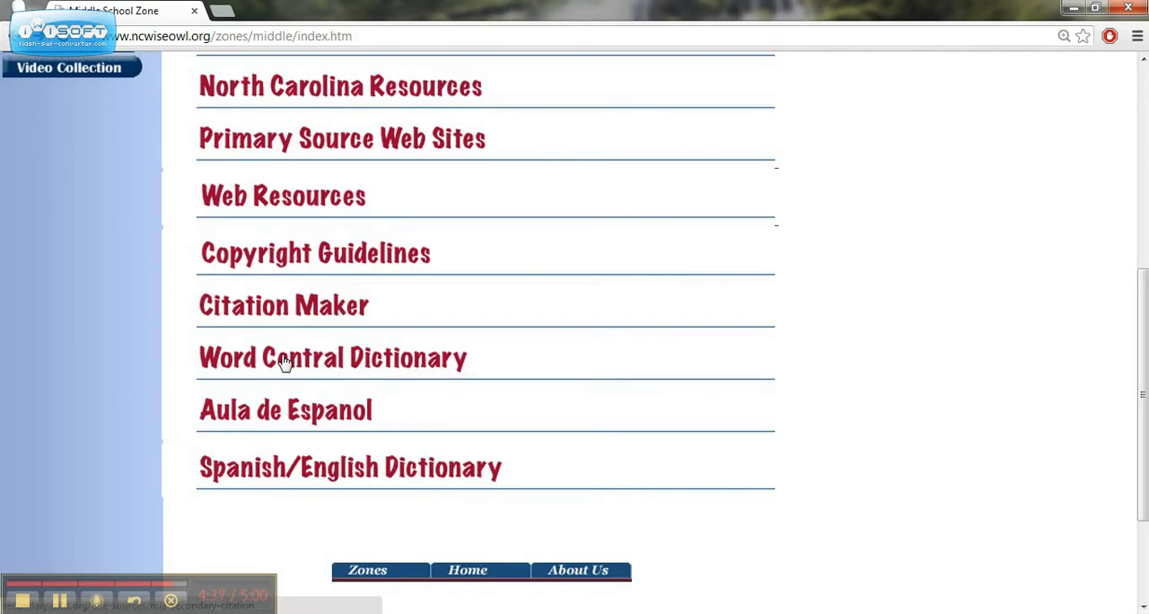
mouse_move(295, 467)
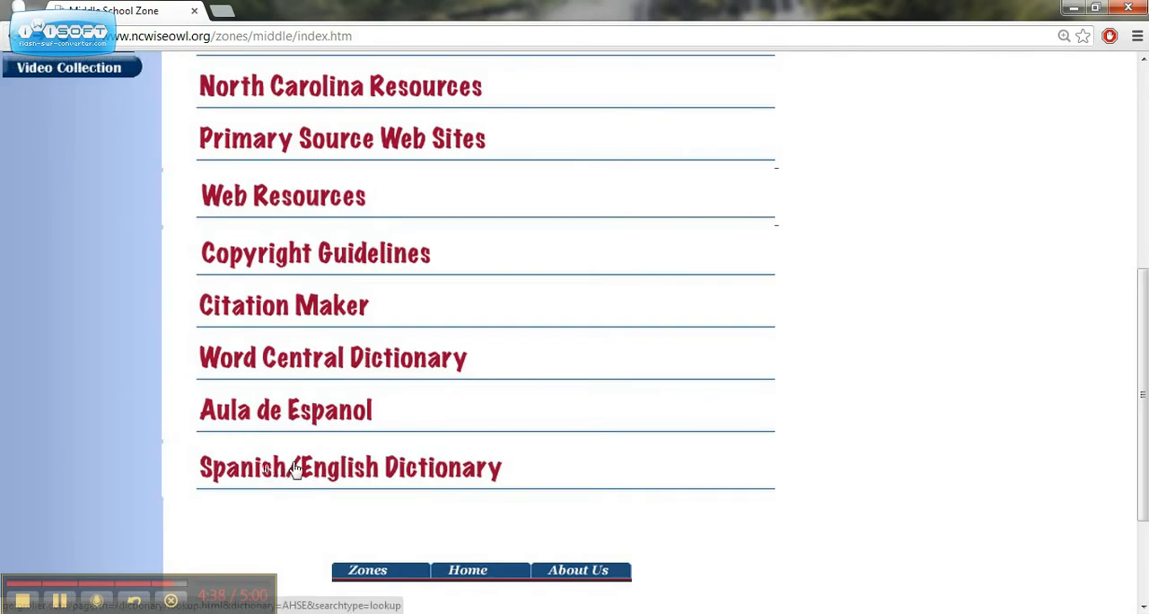
mouse_move(332, 471)
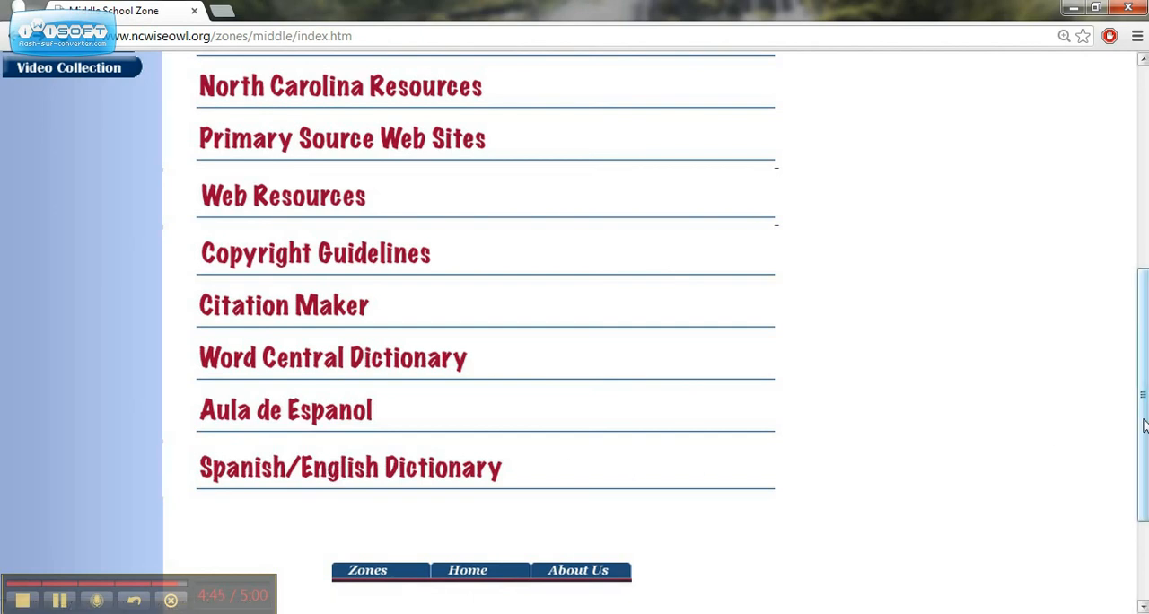
scroll(up, 3)
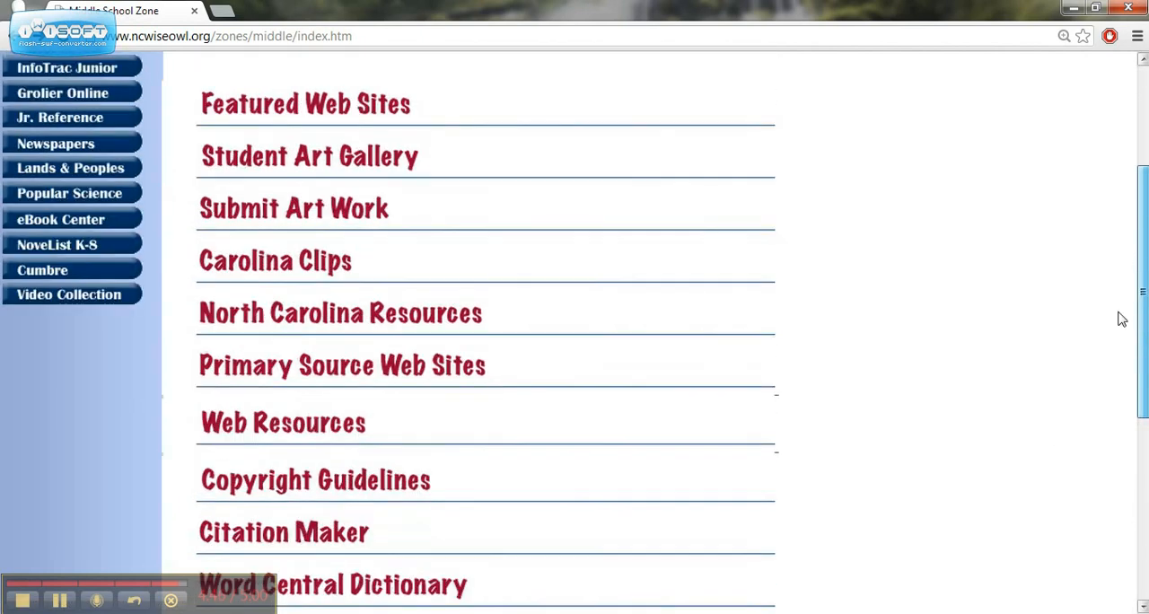